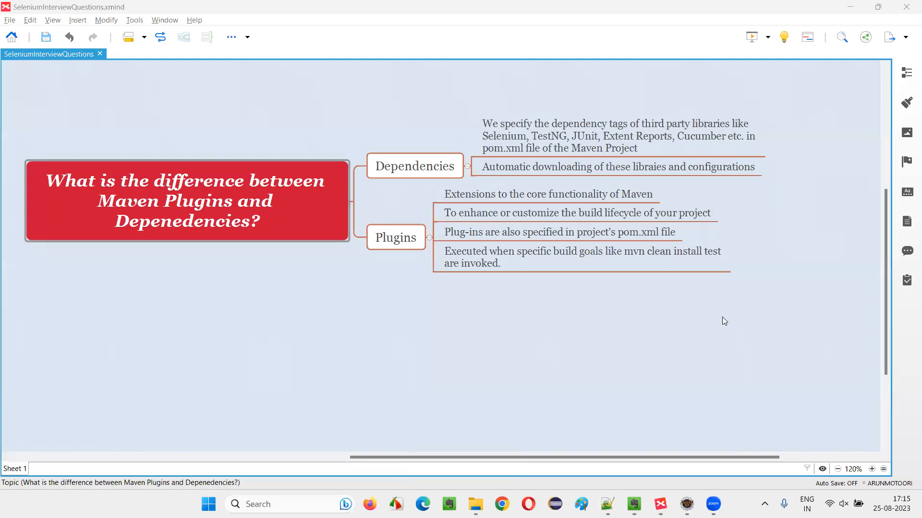
pyautogui.moveTo(733, 313)
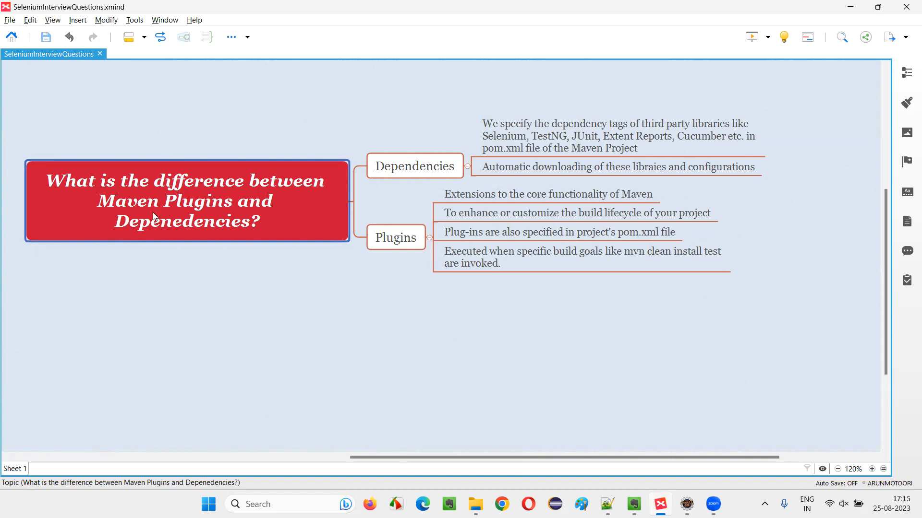
pyautogui.moveTo(178, 245)
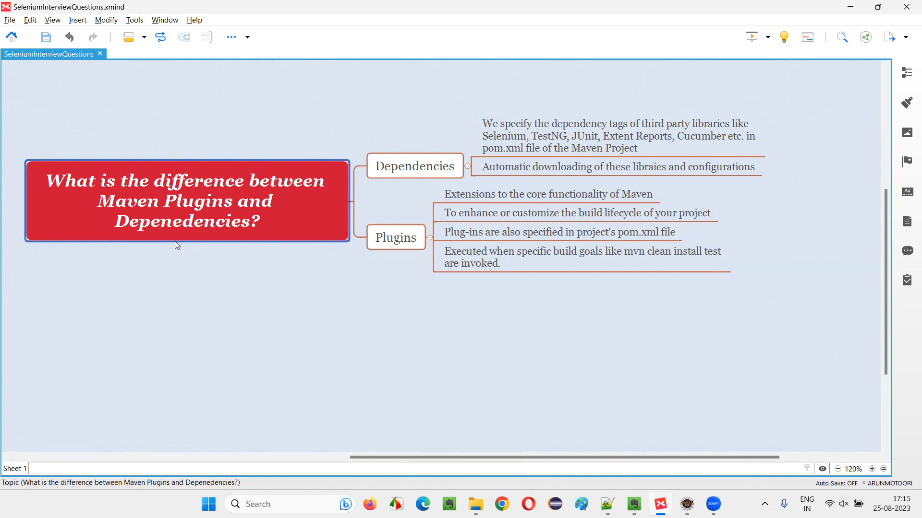
pyautogui.moveTo(234, 237)
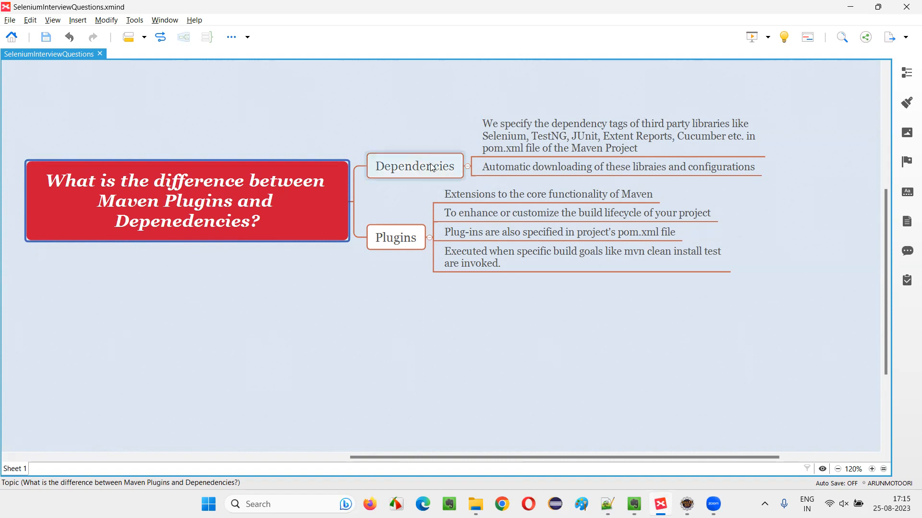
# Select the Dependencies topic and its point about dependency tags in pom.xml.
pyautogui.click(414, 166)
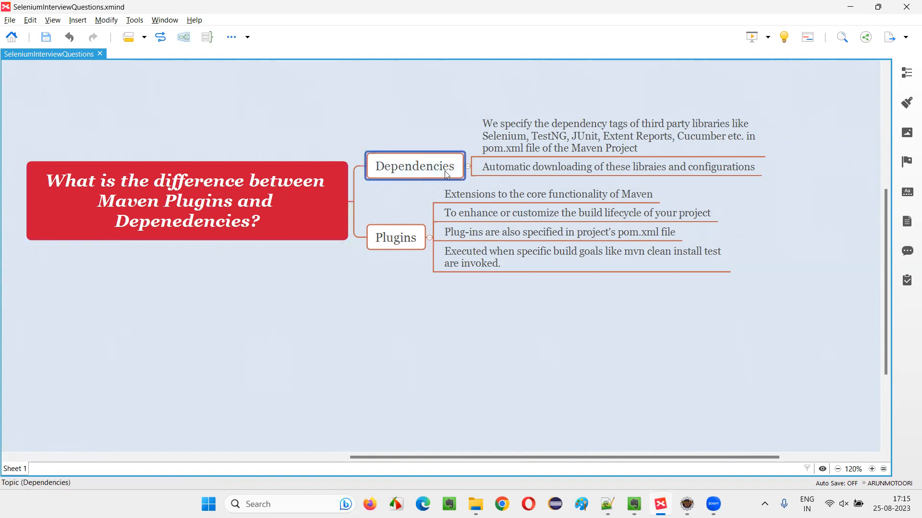
pyautogui.click(618, 135)
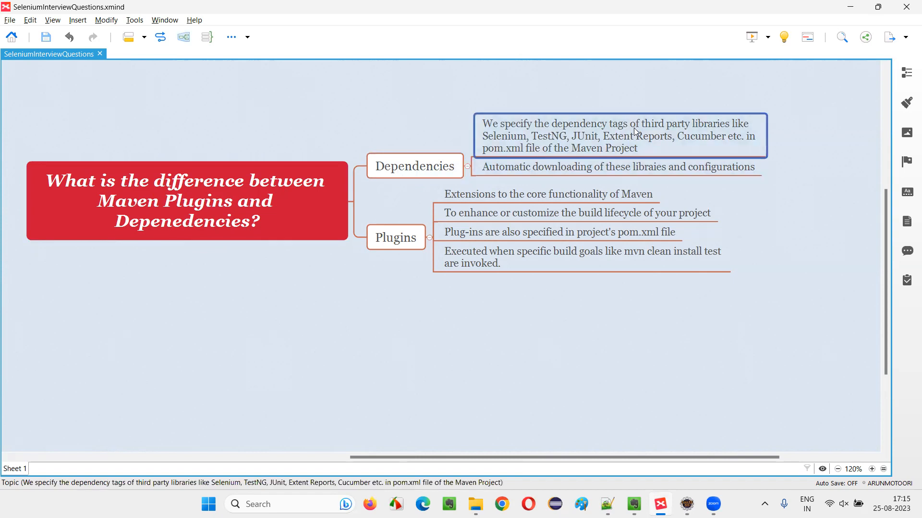
pyautogui.moveTo(732, 124)
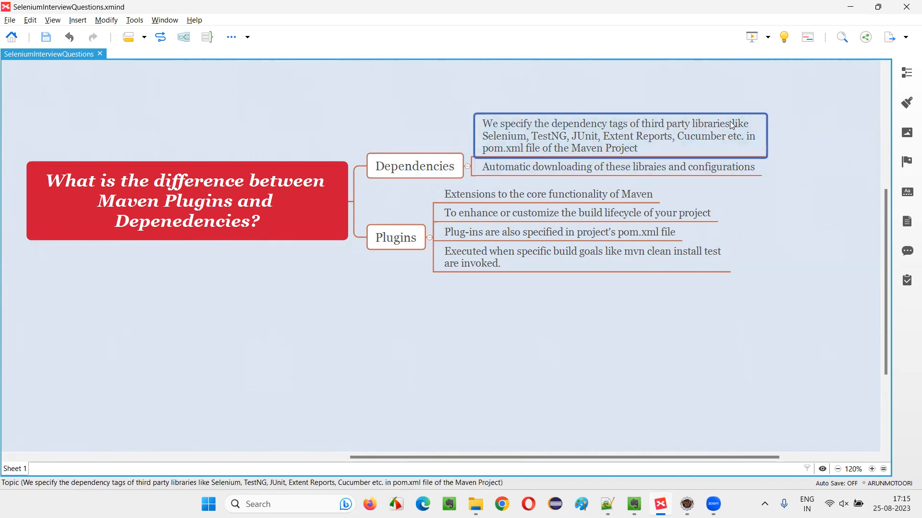
pyautogui.moveTo(545, 145)
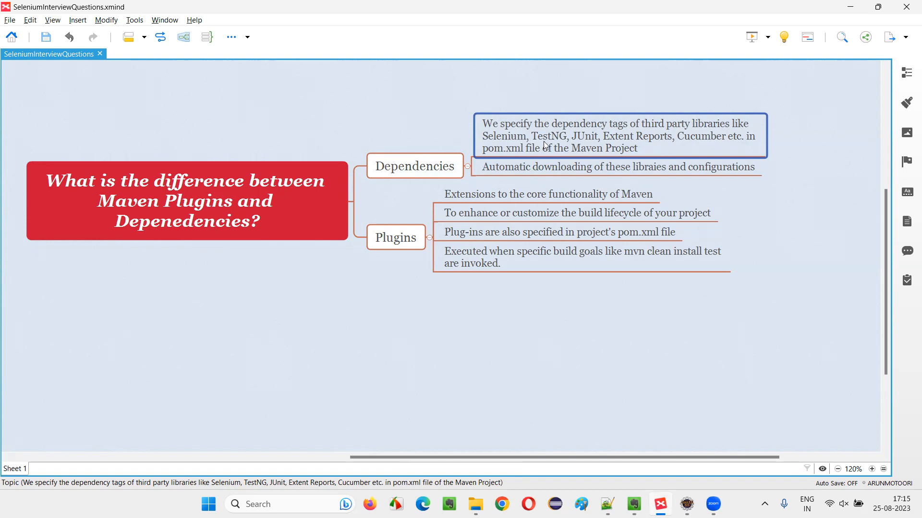
pyautogui.moveTo(614, 154)
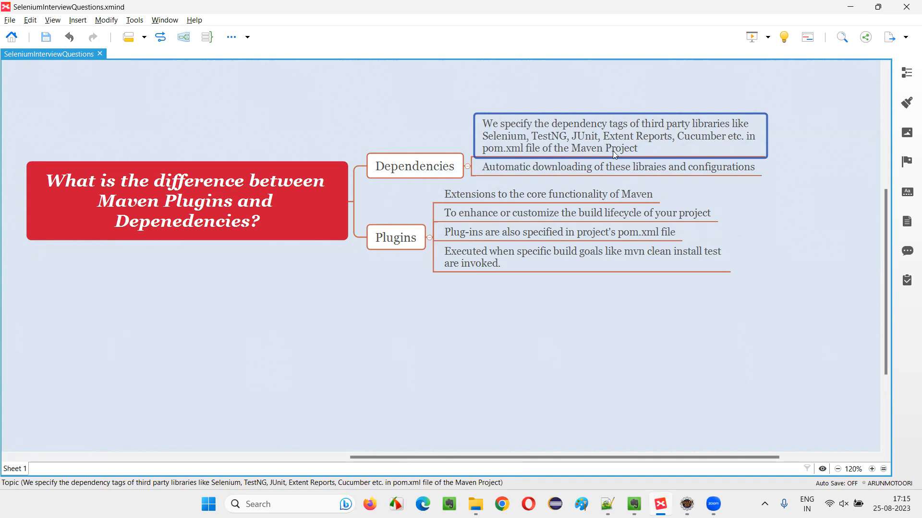
pyautogui.moveTo(743, 142)
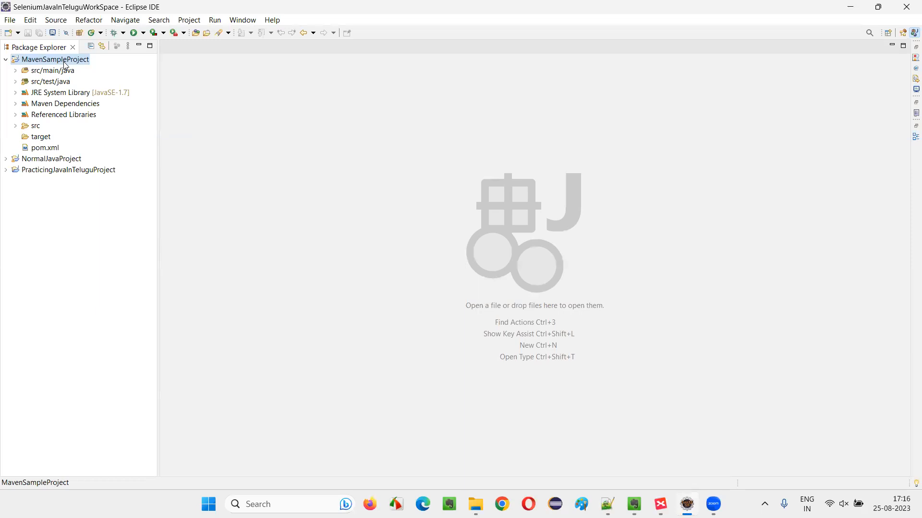
# Show MavenSampleProject's pom.xml dependencies in Eclipse and highlight the junit artifact id.
pyautogui.click(45, 148)
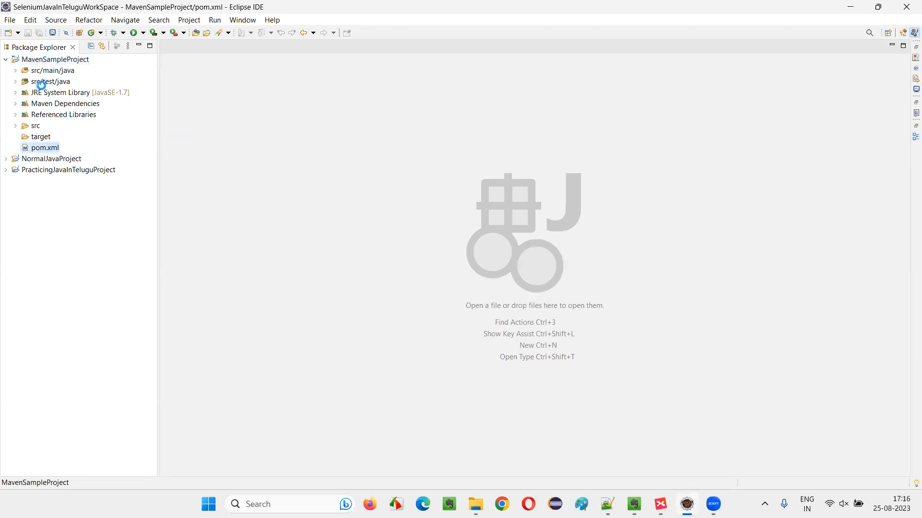
pyautogui.doubleClick(45, 148)
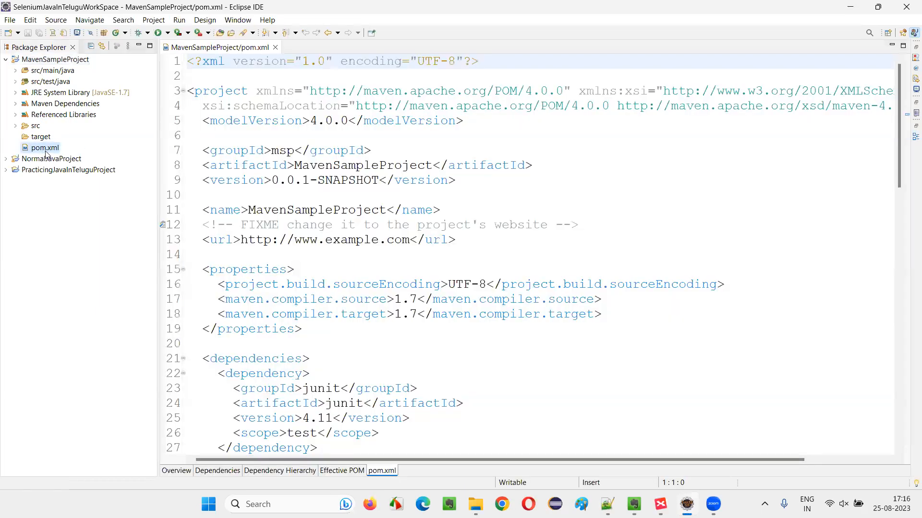
pyautogui.scroll(-3)
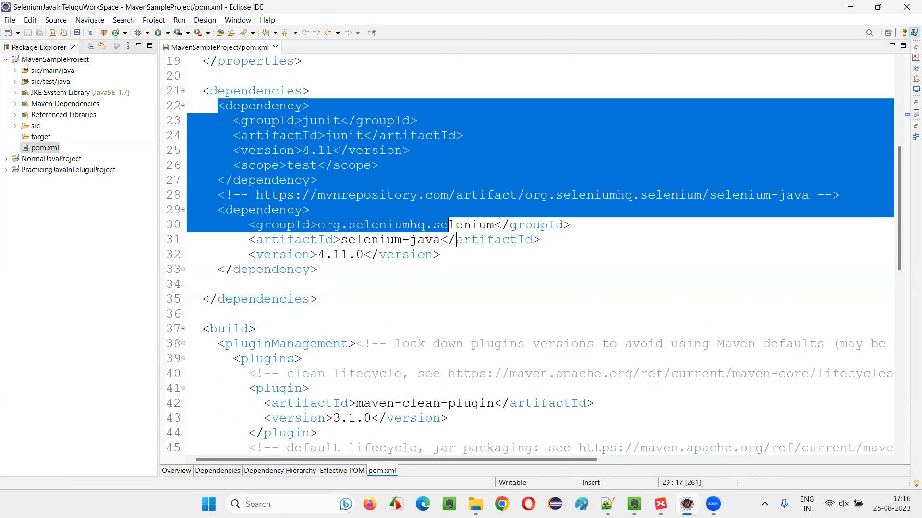
pyautogui.click(318, 269)
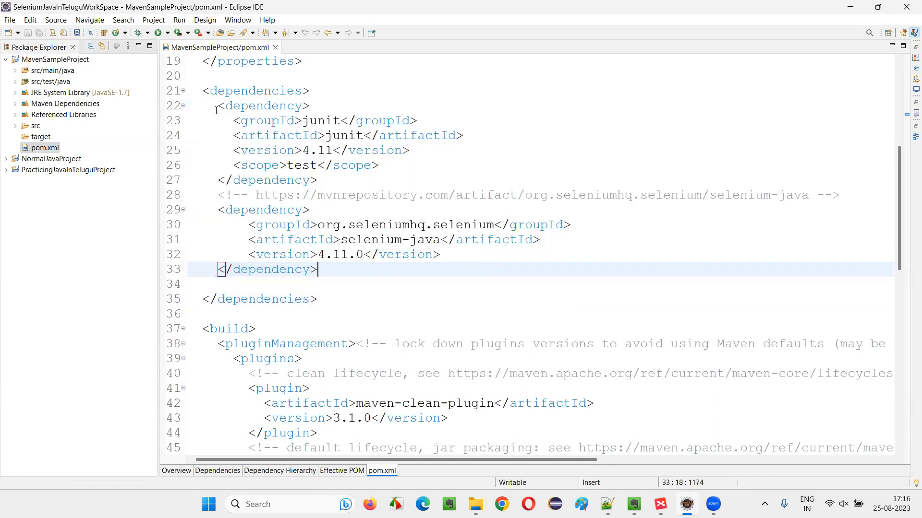
pyautogui.doubleClick(344, 135)
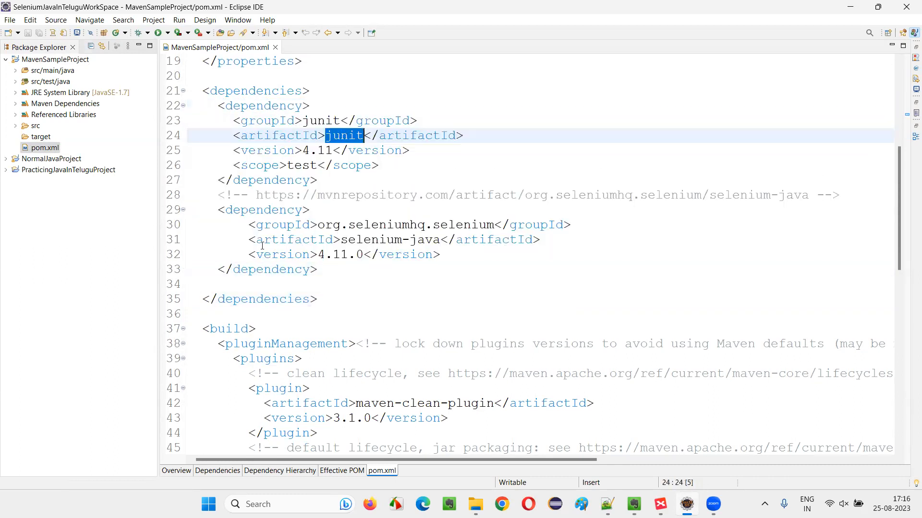
pyautogui.doubleClick(391, 239)
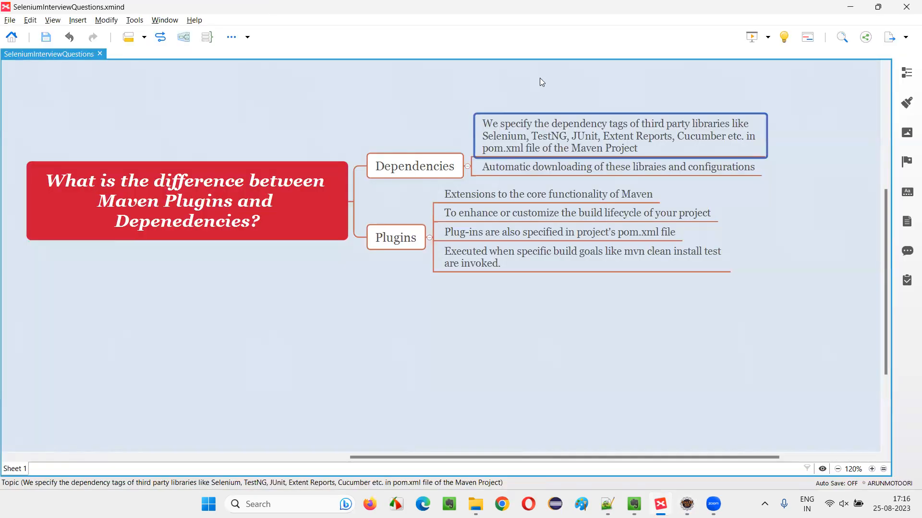
pyautogui.moveTo(529, 146)
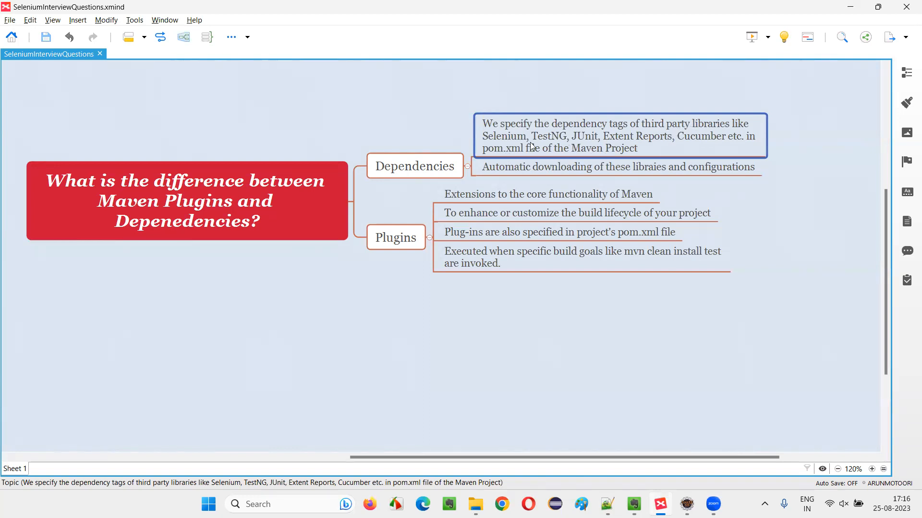
pyautogui.moveTo(567, 153)
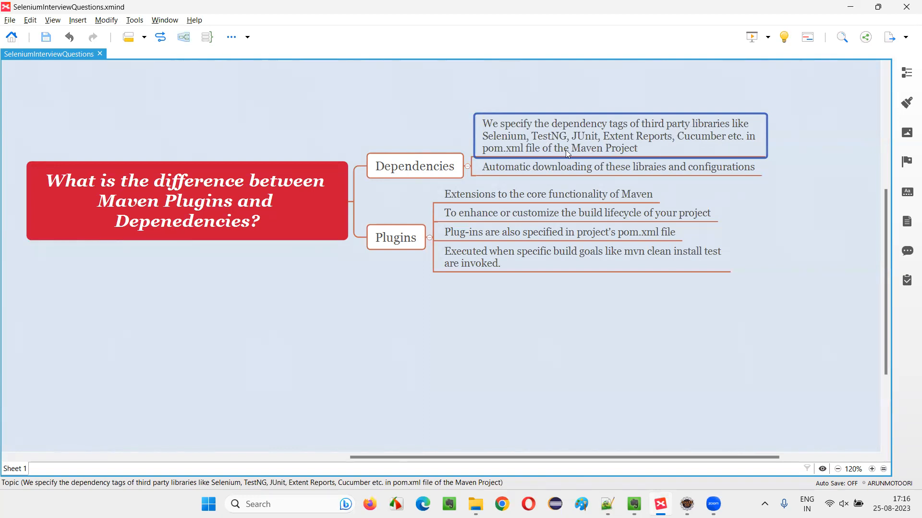
pyautogui.moveTo(659, 156)
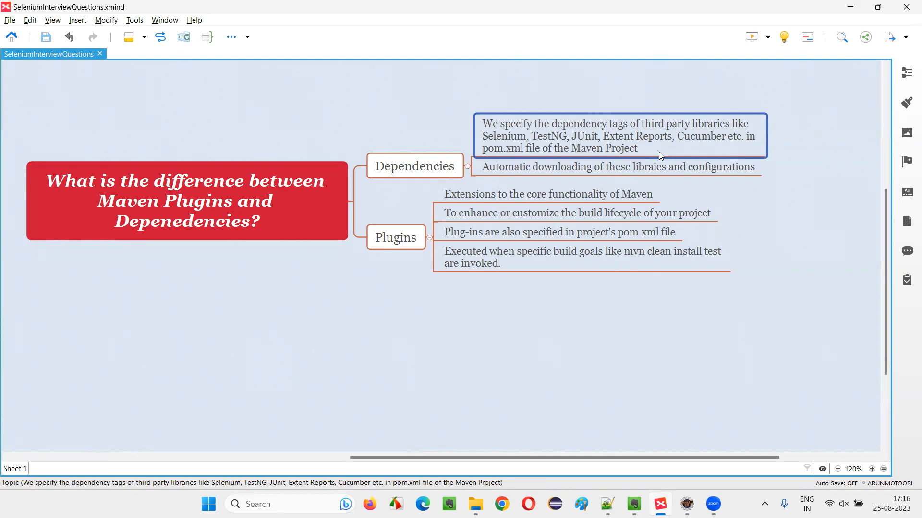
# Select the automatic downloading point under Dependencies, then bring up the open-windows list.
pyautogui.click(617, 167)
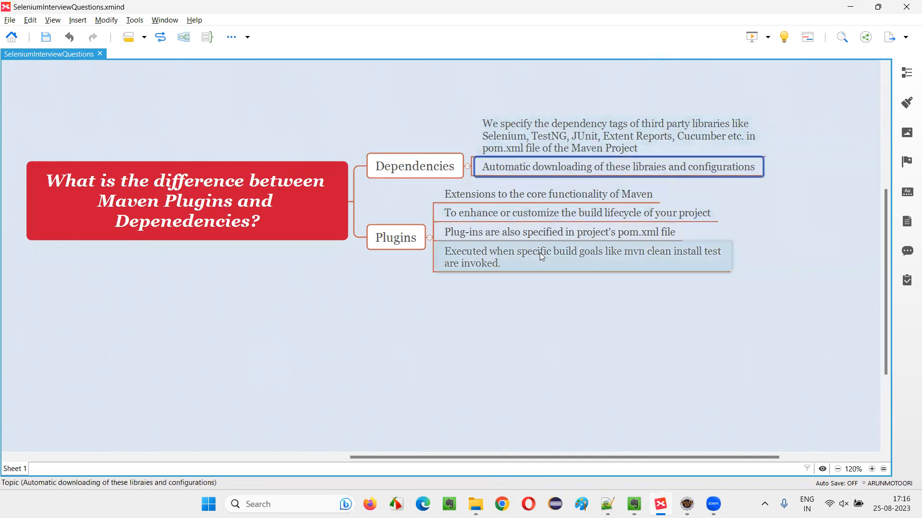
pyautogui.click(415, 166)
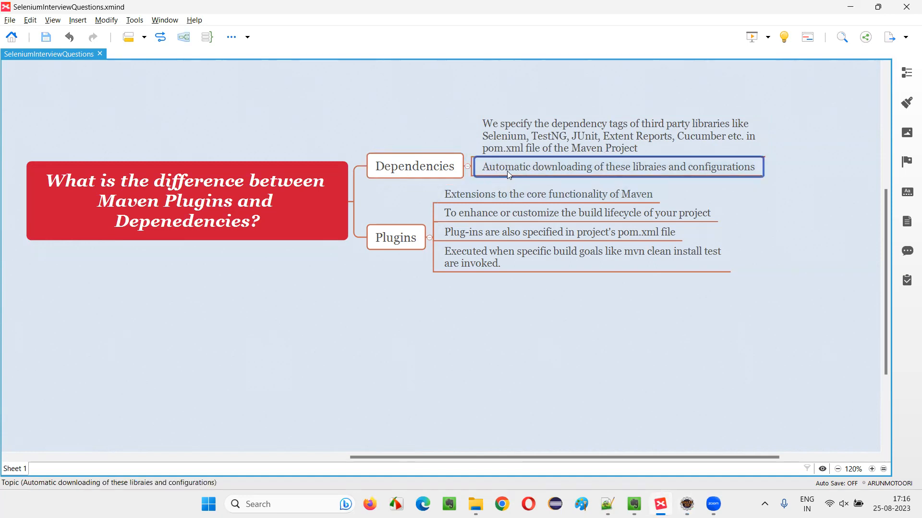
pyautogui.moveTo(613, 166)
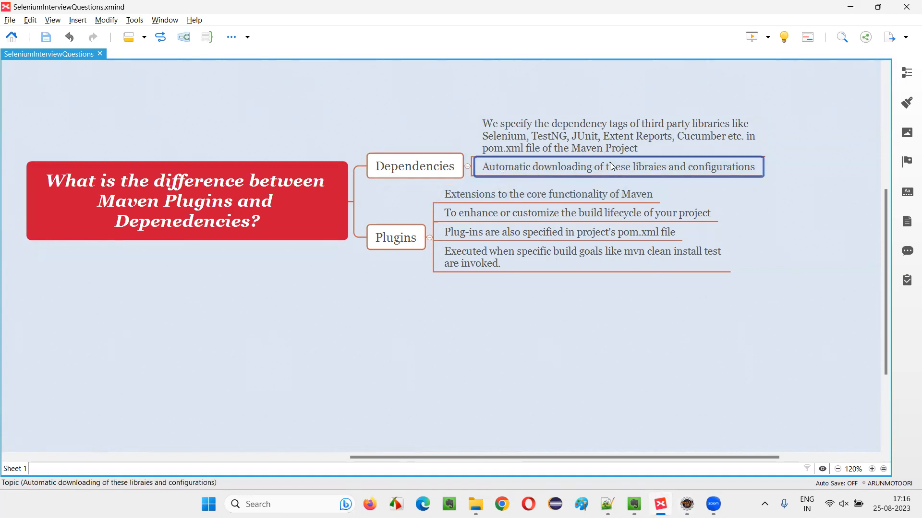
pyautogui.moveTo(592, 170)
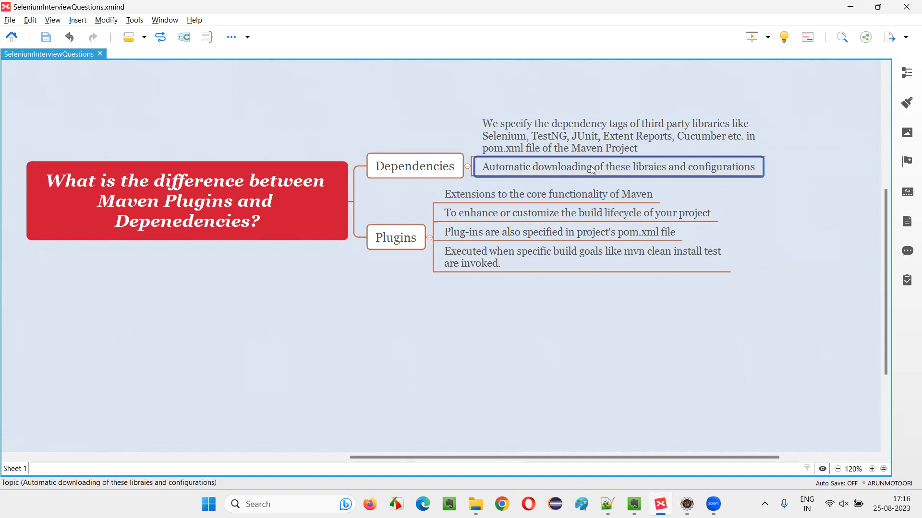
pyautogui.moveTo(730, 166)
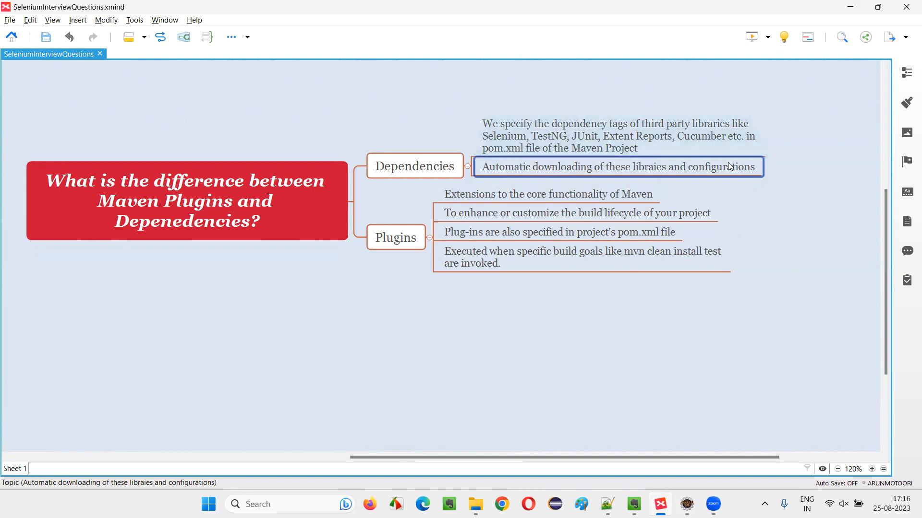
pyautogui.moveTo(525, 174)
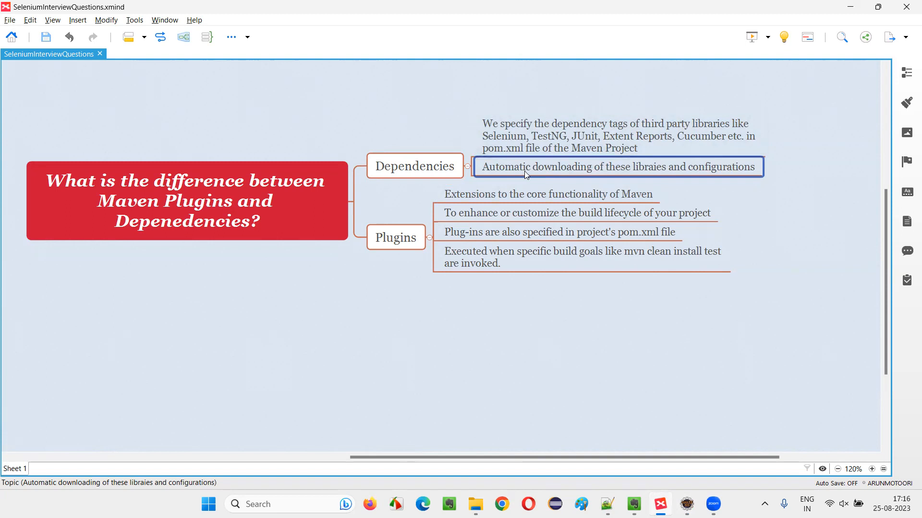
pyautogui.moveTo(729, 172)
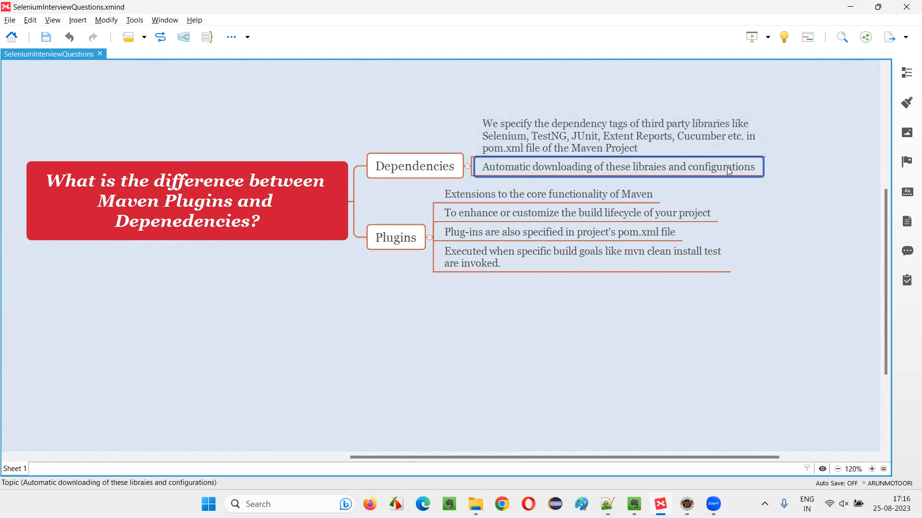
pyautogui.press('alt+tab')
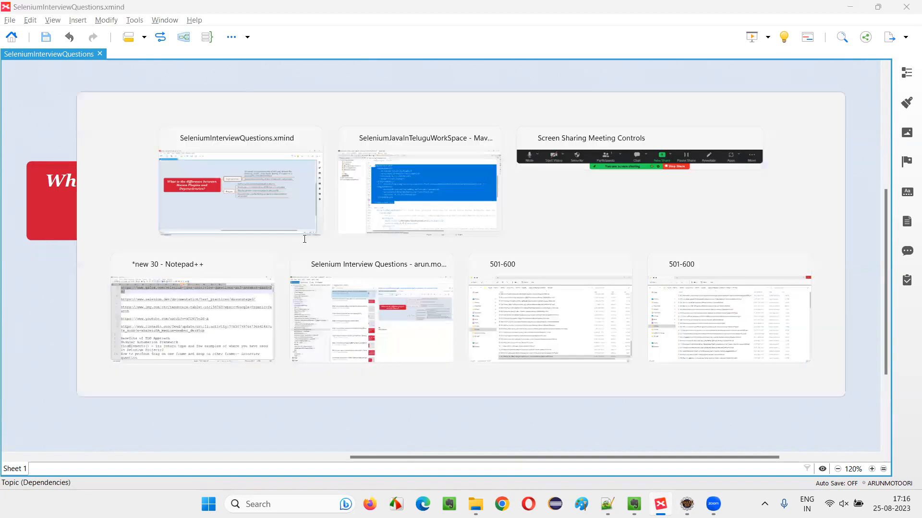
# Return to Eclipse's pom.xml and highlight the junit <dependency> block of MavenSampleProject.
pyautogui.click(419, 188)
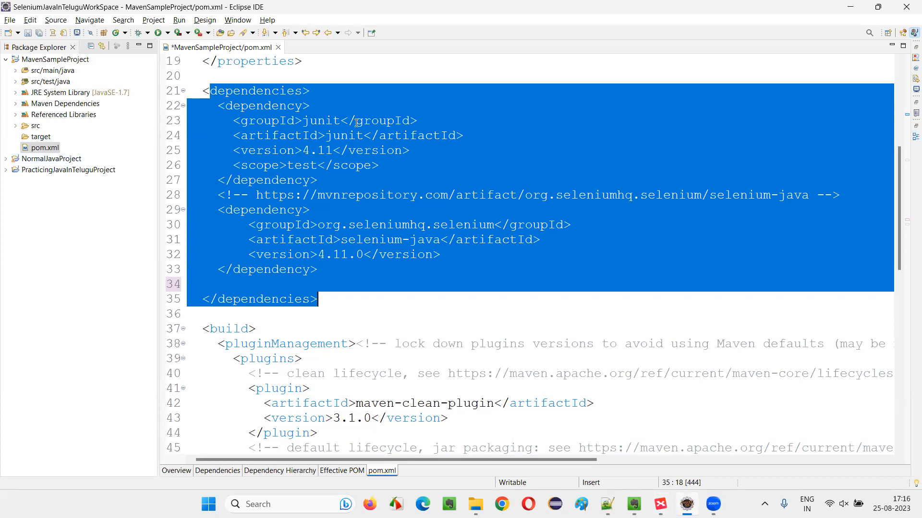
pyautogui.click(234, 121)
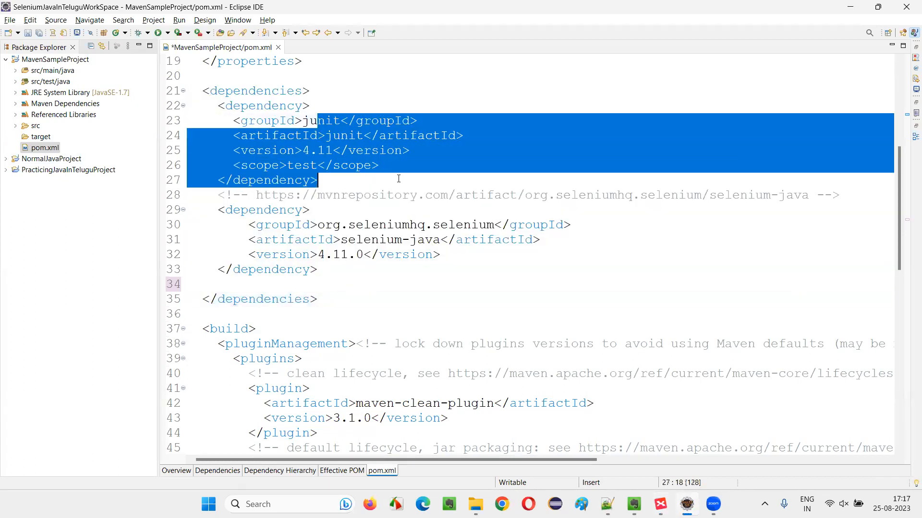
pyautogui.click(398, 179)
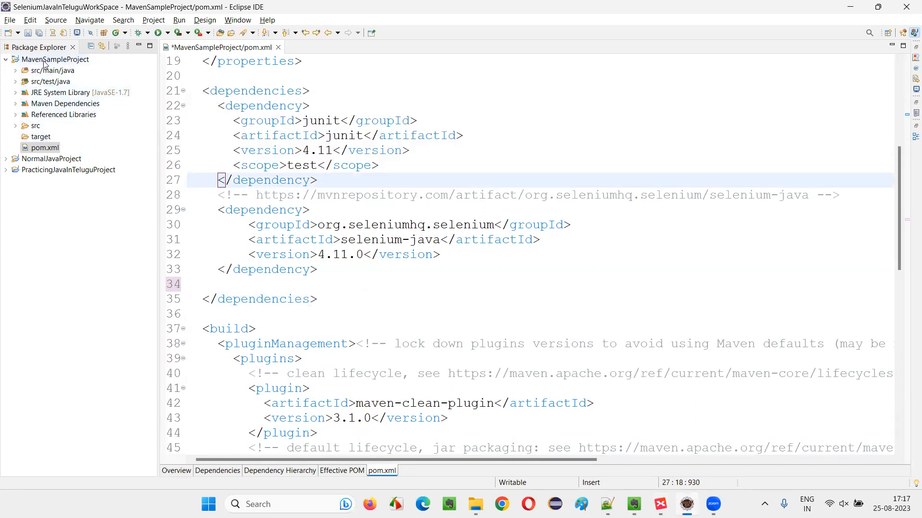
pyautogui.click(54, 58)
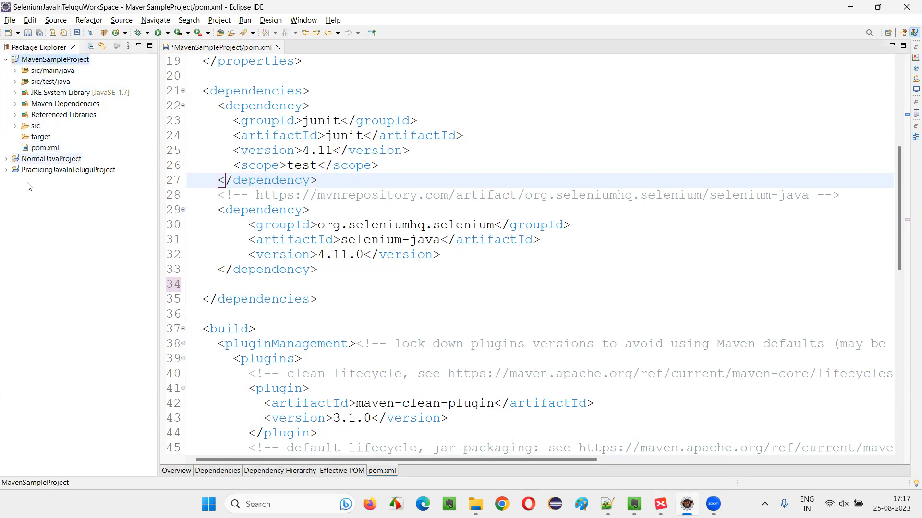
pyautogui.moveTo(418, 161)
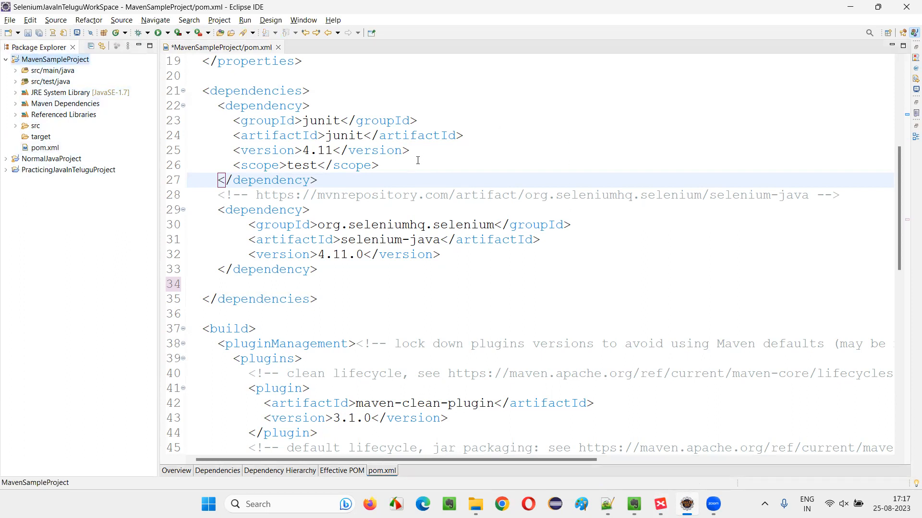
pyautogui.moveTo(218, 105); pyautogui.dragTo(363, 165)
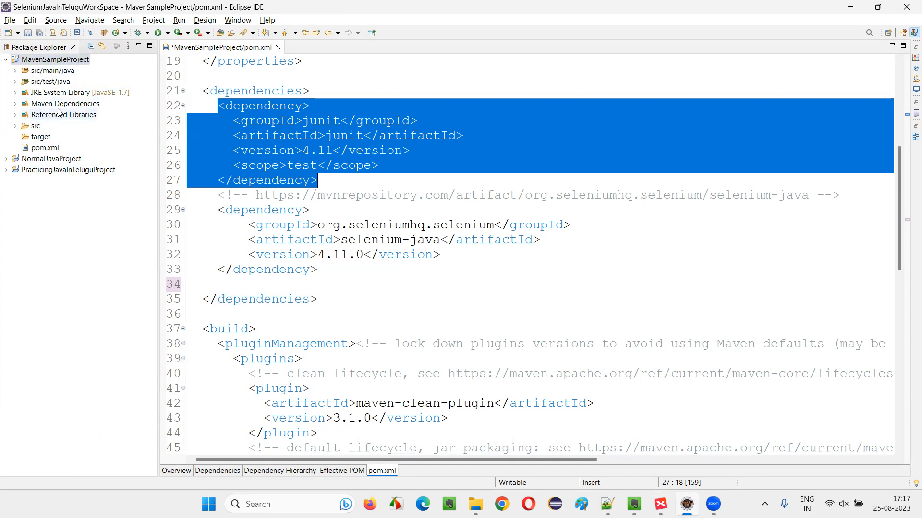
pyautogui.click(66, 103)
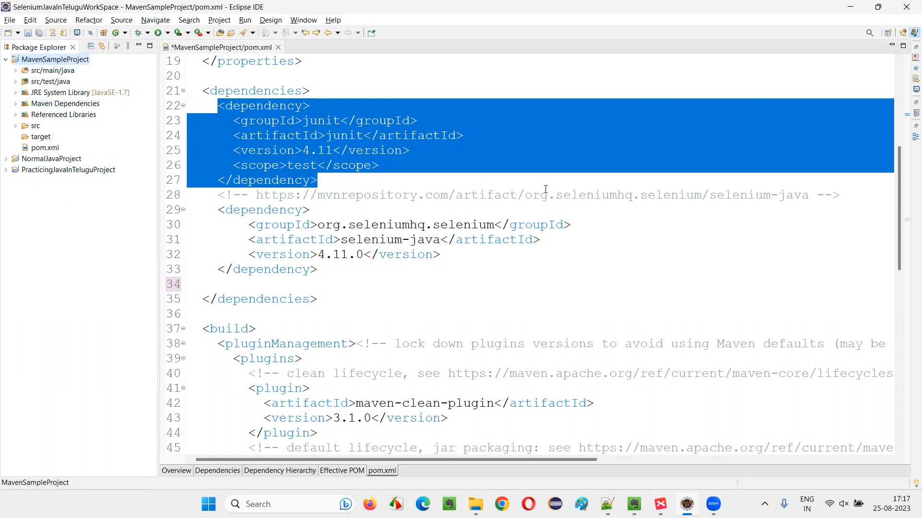
pyautogui.moveTo(556, 177)
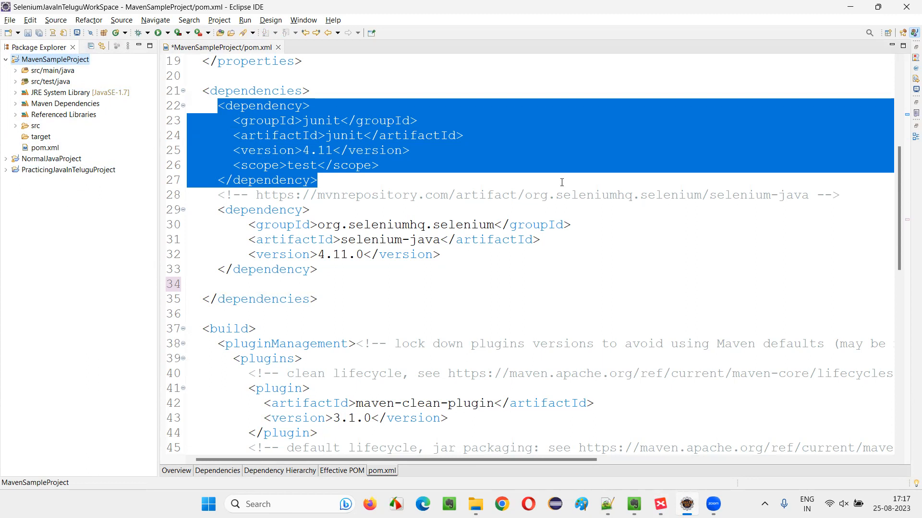
pyautogui.moveTo(412, 122)
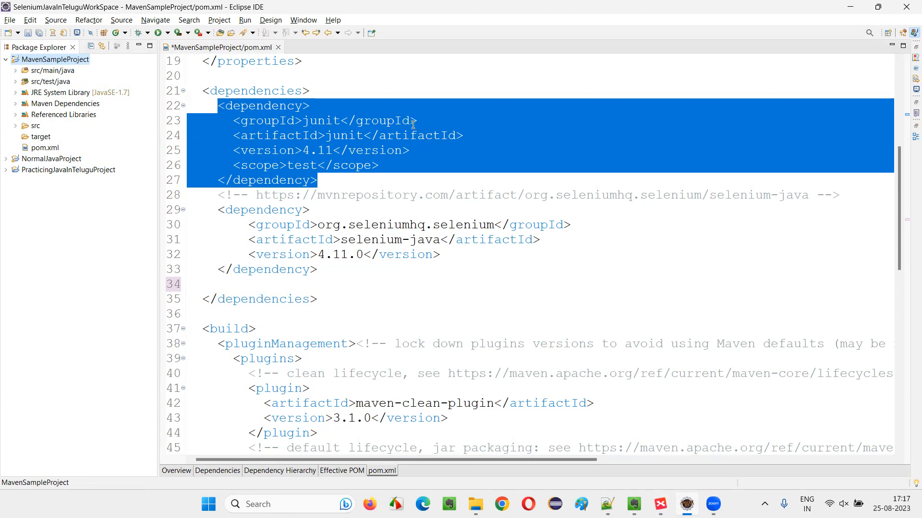
pyautogui.moveTo(444, 185)
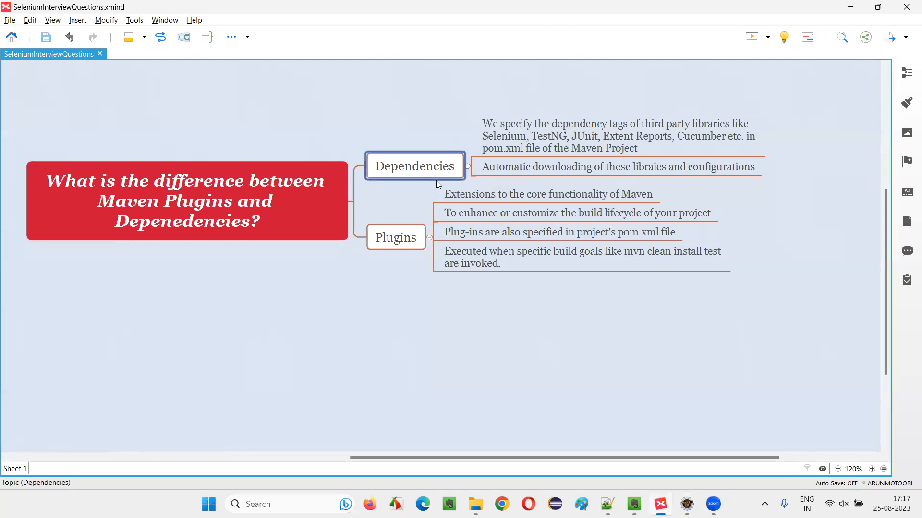
# Select the Plugins branch and its point about extending Maven's core functionality.
pyautogui.click(395, 237)
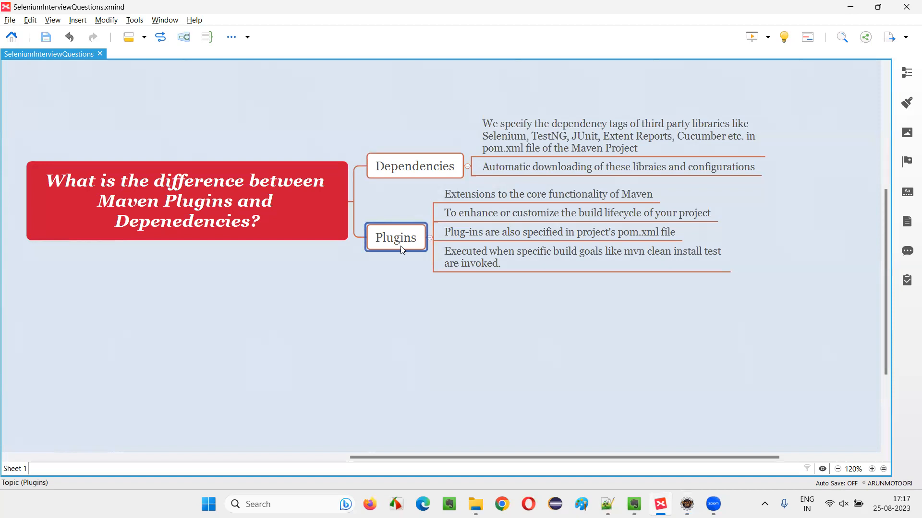
pyautogui.click(547, 194)
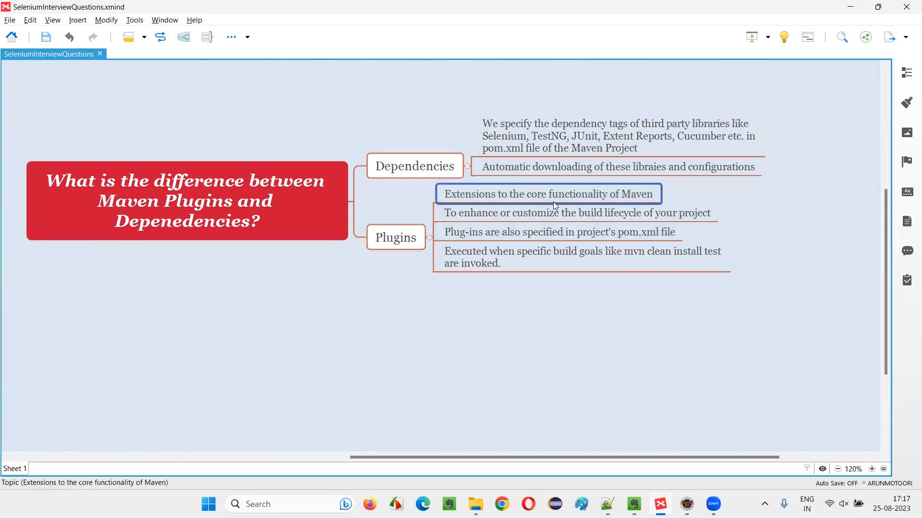
pyautogui.moveTo(650, 202)
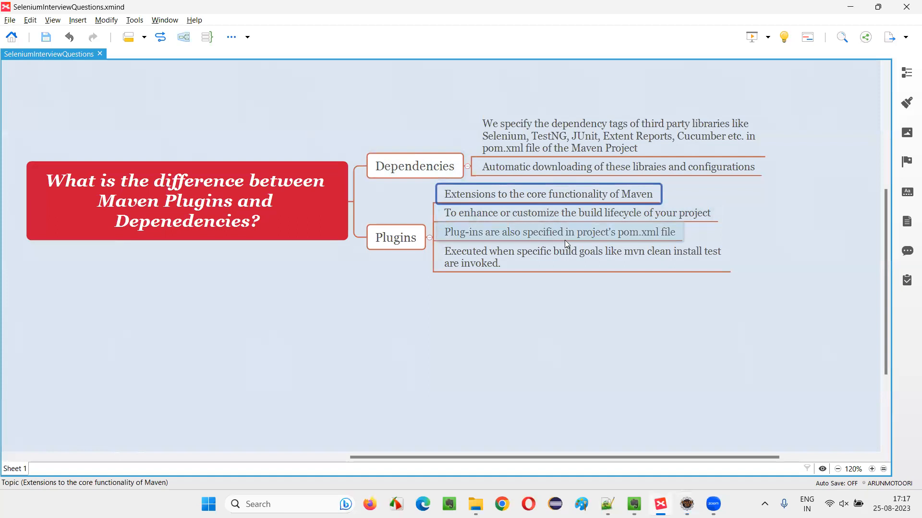
pyautogui.moveTo(470, 221)
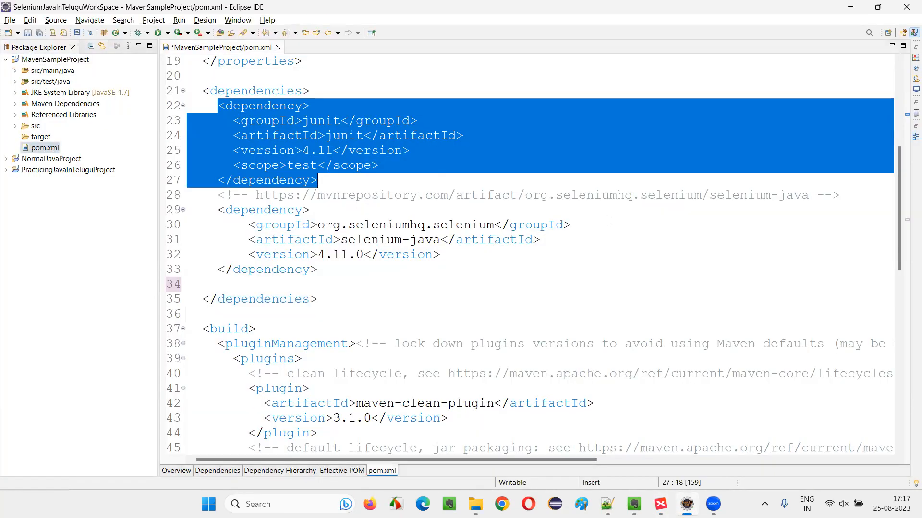
# Scroll pom.xml to the build/pluginManagement section and select individual lifecycle plugin blocks.
pyautogui.scroll(-3)
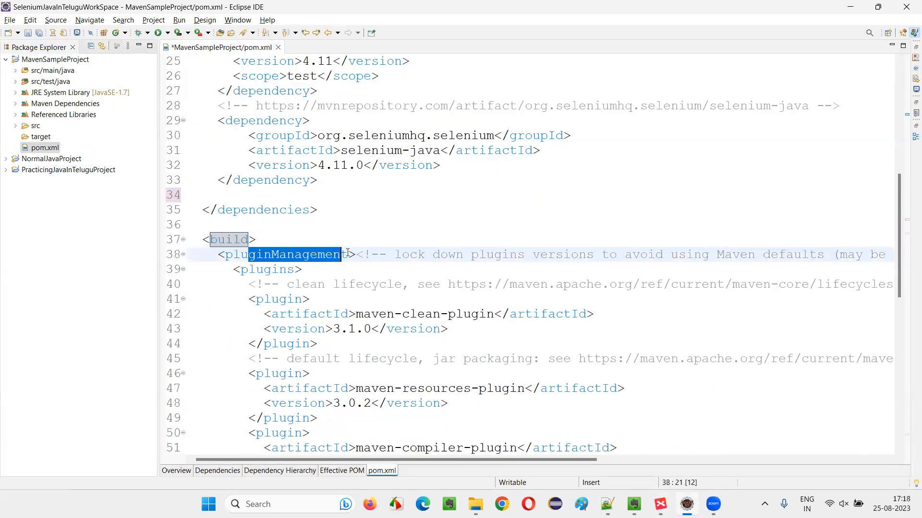
pyautogui.click(252, 373)
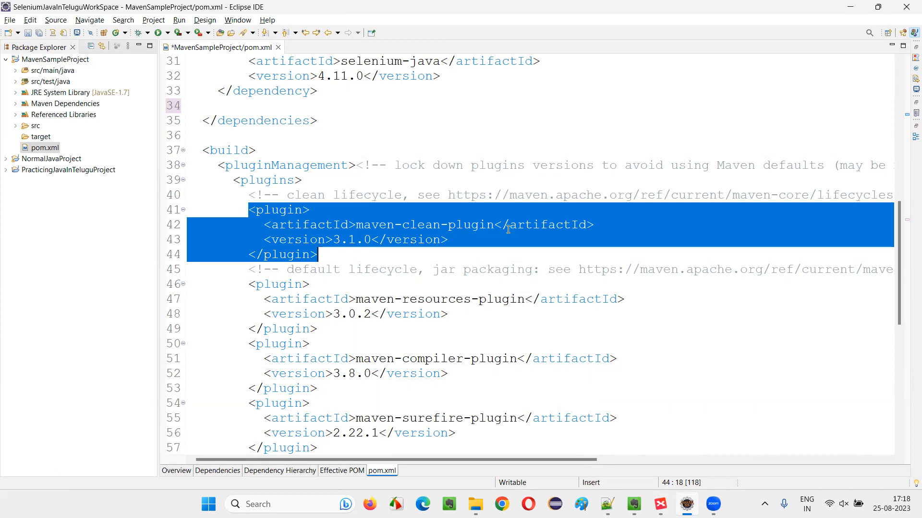
pyautogui.moveTo(525, 289)
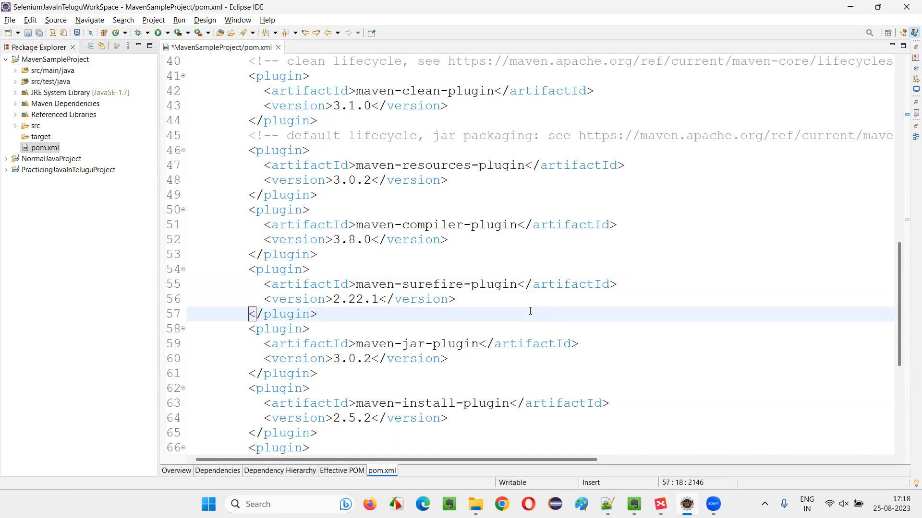
pyautogui.moveTo(64, 70)
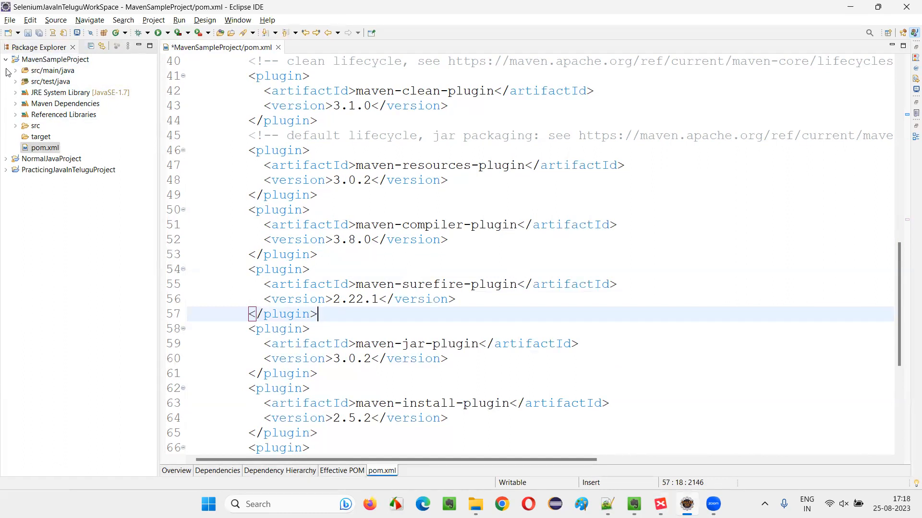
pyautogui.click(357, 284)
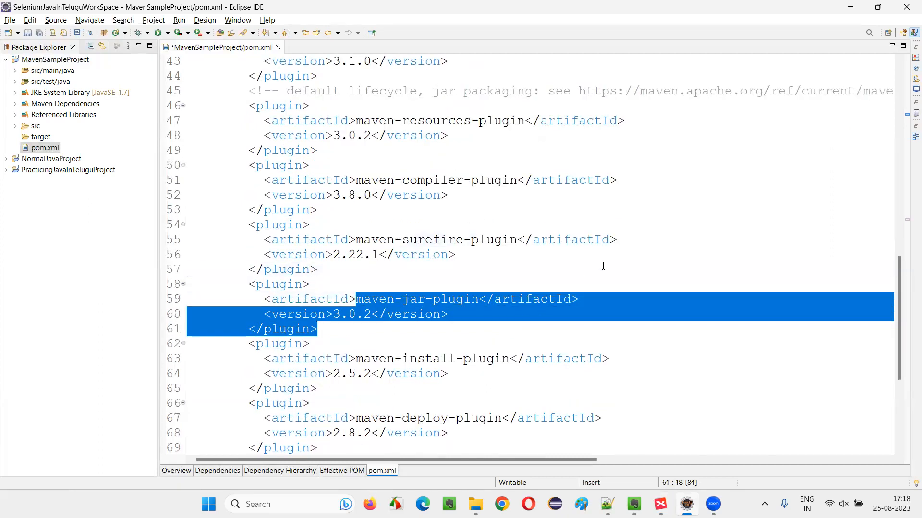
pyautogui.scroll(-3)
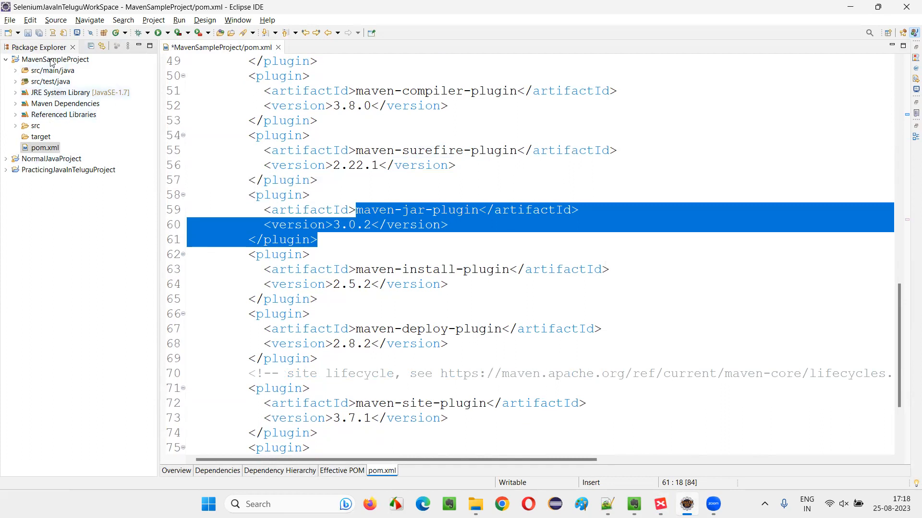
pyautogui.click(252, 255)
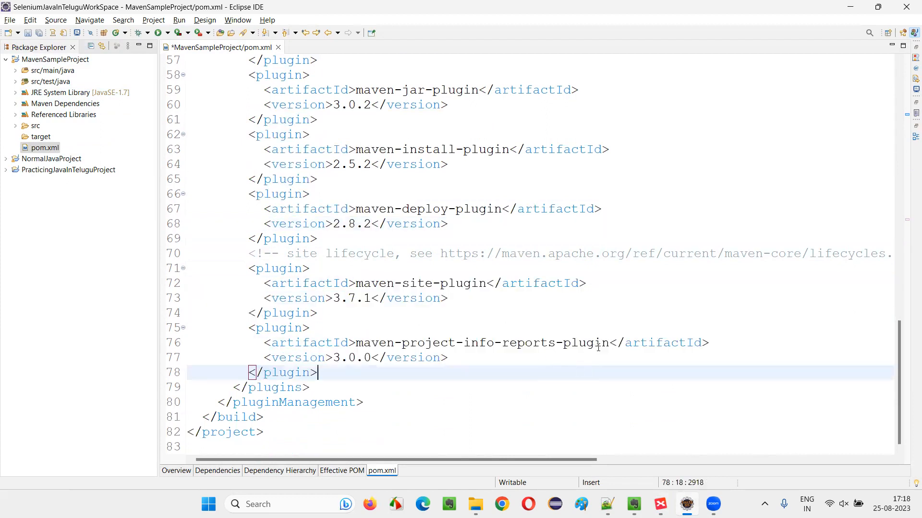
pyautogui.scroll(3)
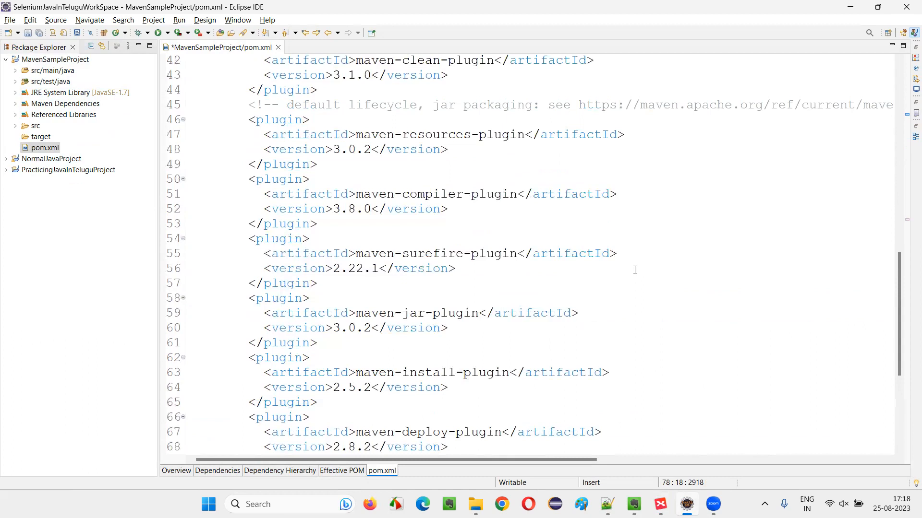
pyautogui.scroll(3)
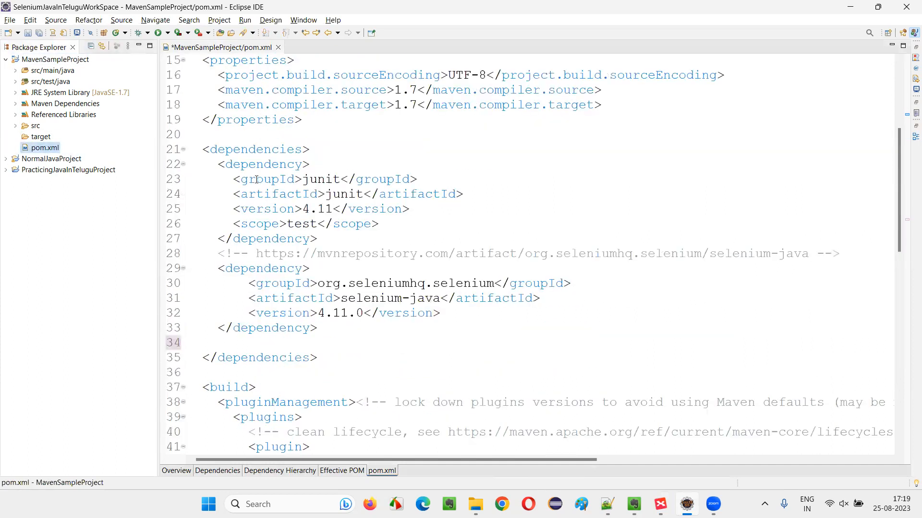
pyautogui.scroll(-3)
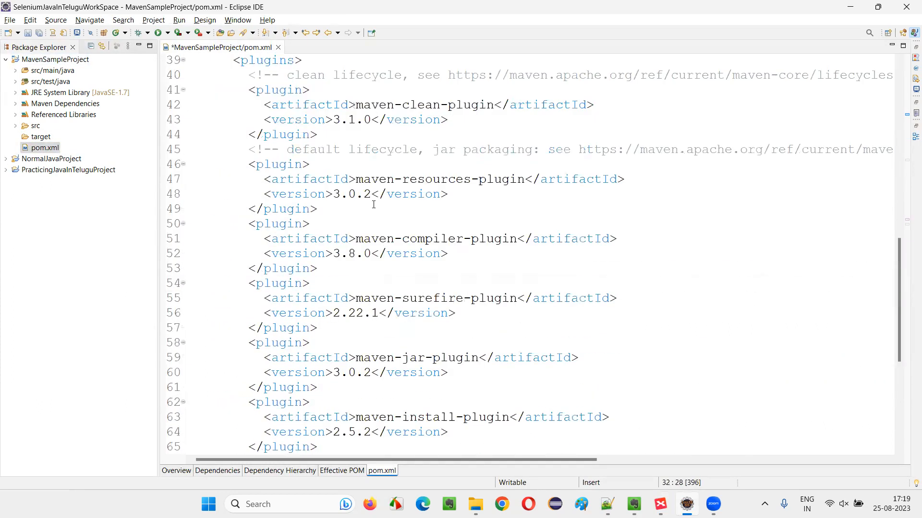
pyautogui.click(659, 504)
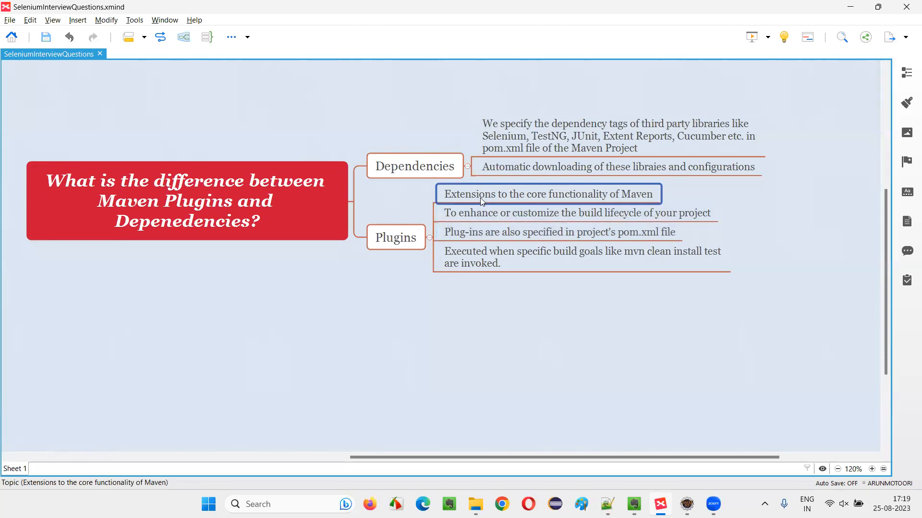
# Select the Plugins point about customizing the build lifecycle, via the central question topic.
pyautogui.click(576, 213)
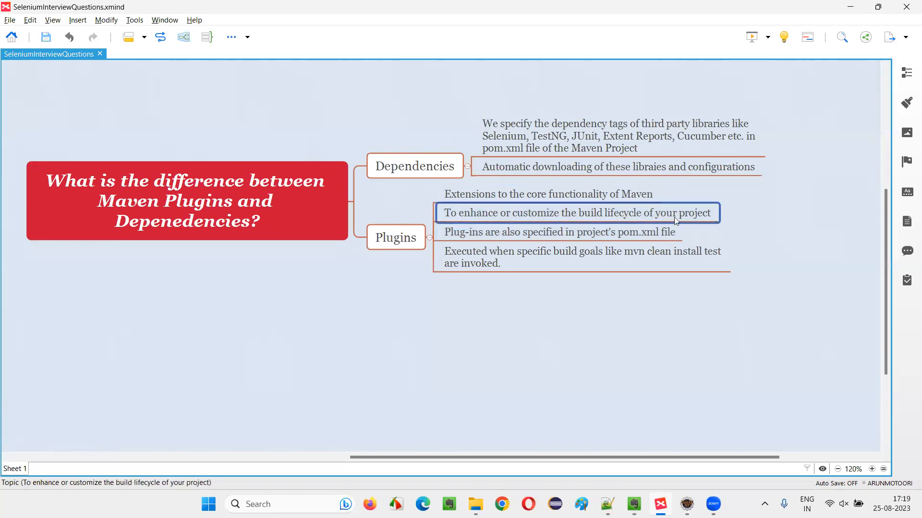
pyautogui.moveTo(514, 194)
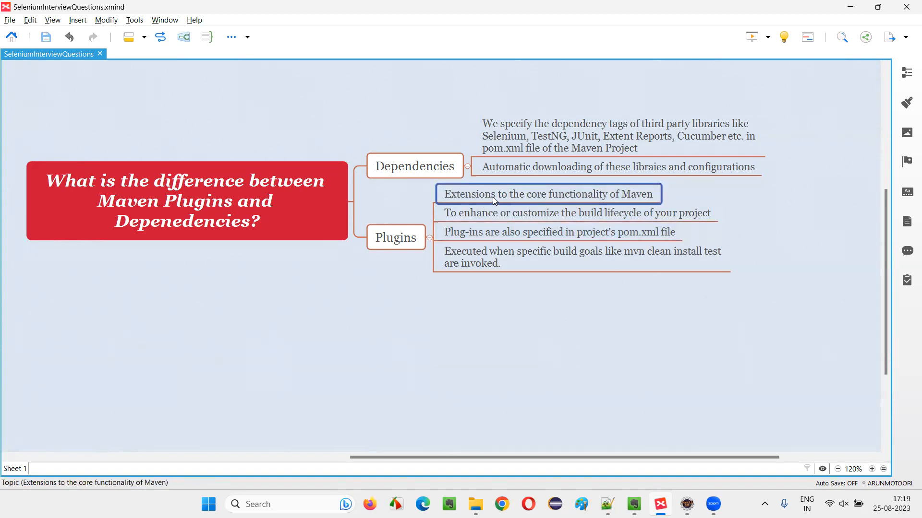
pyautogui.moveTo(628, 195)
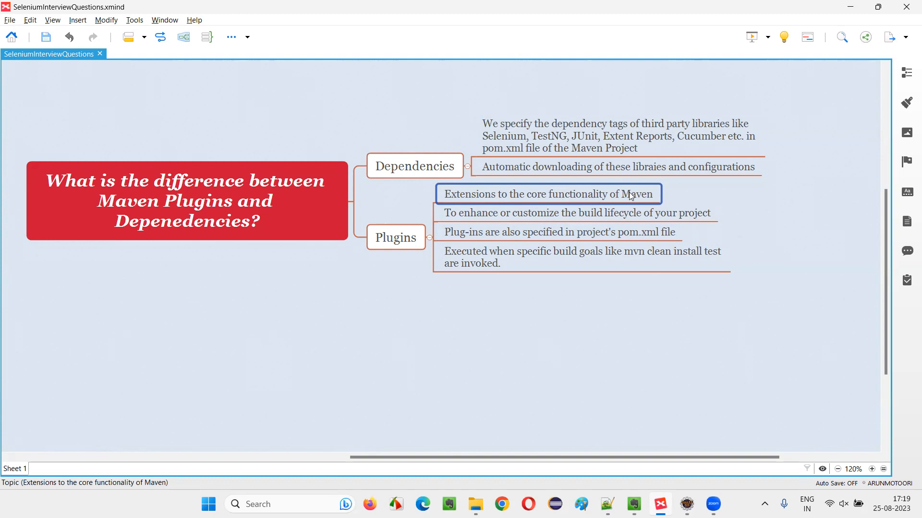
pyautogui.click(576, 214)
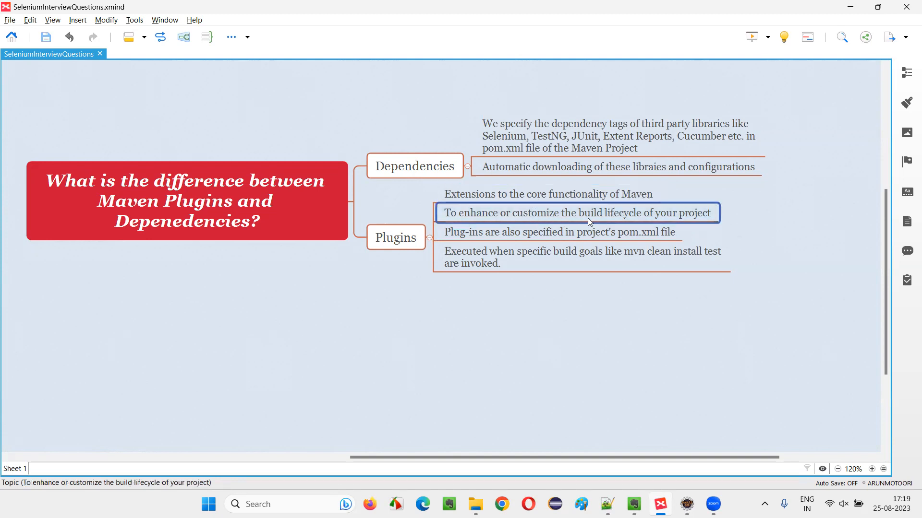
pyautogui.moveTo(614, 219)
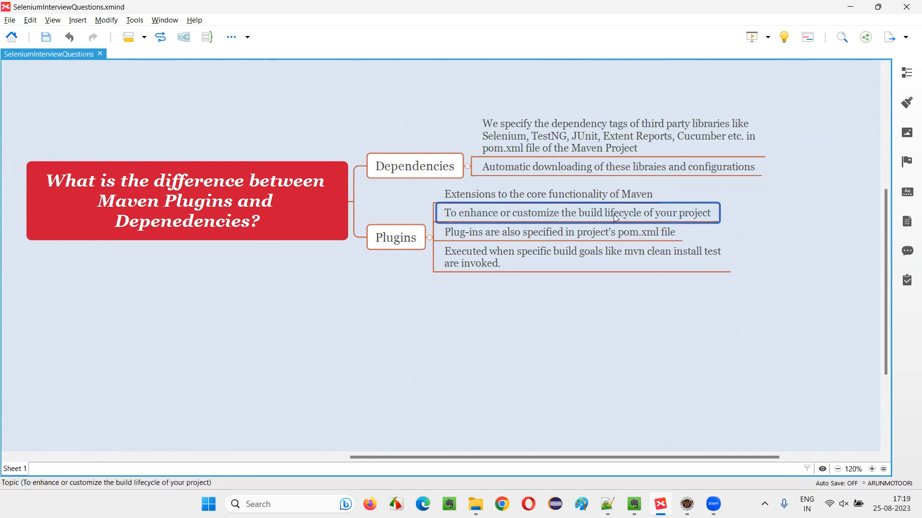
pyautogui.click(186, 200)
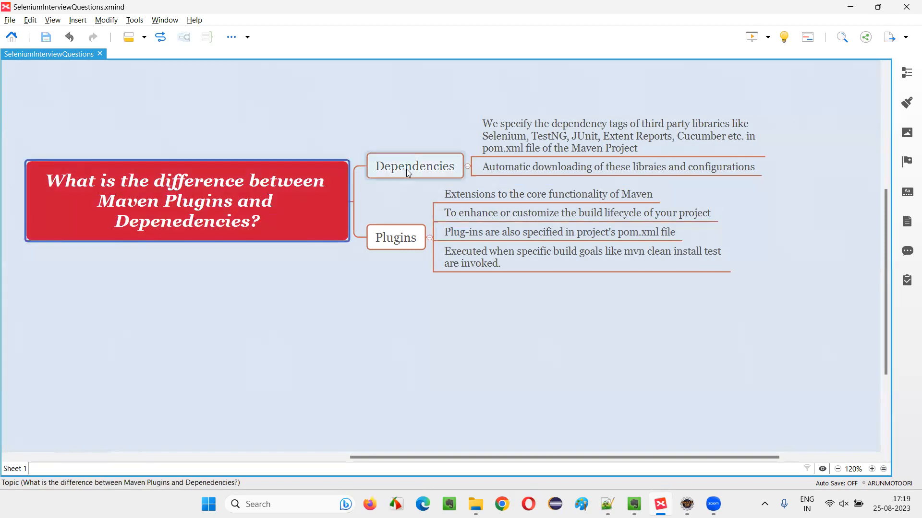
pyautogui.click(394, 237)
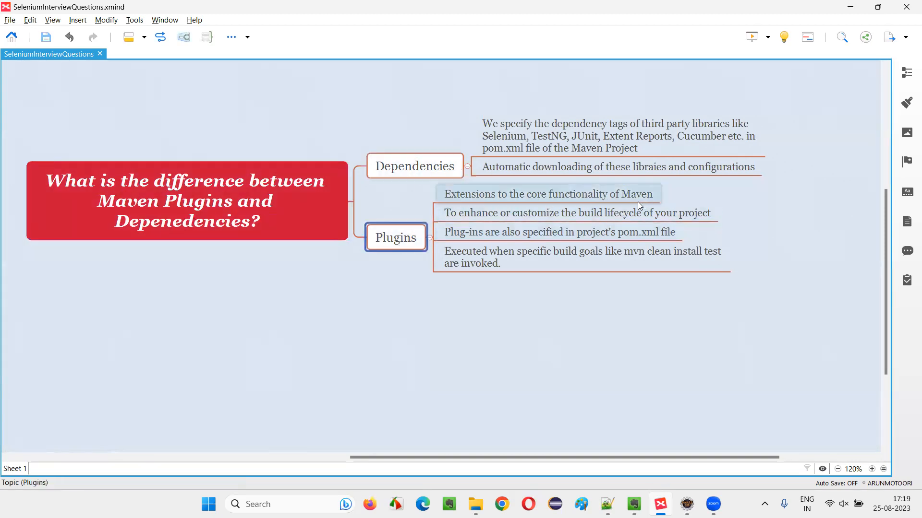
pyautogui.click(577, 213)
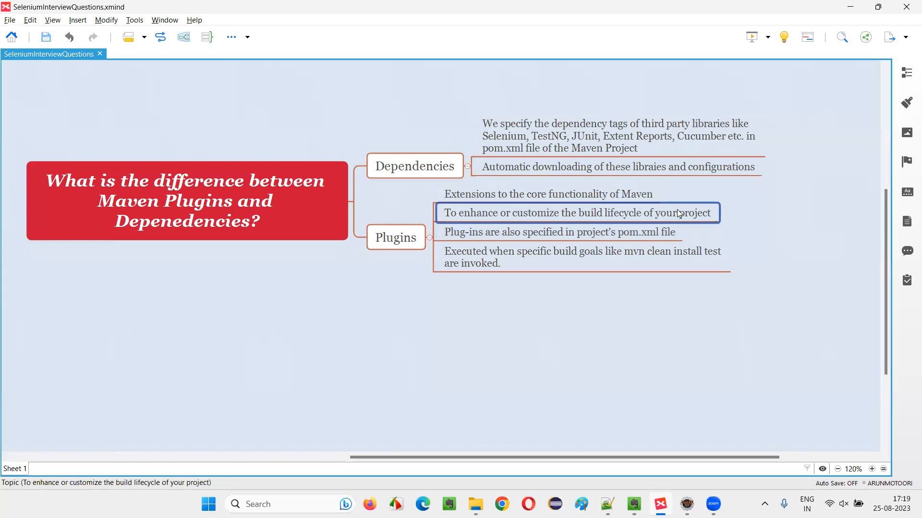
pyautogui.moveTo(676, 221)
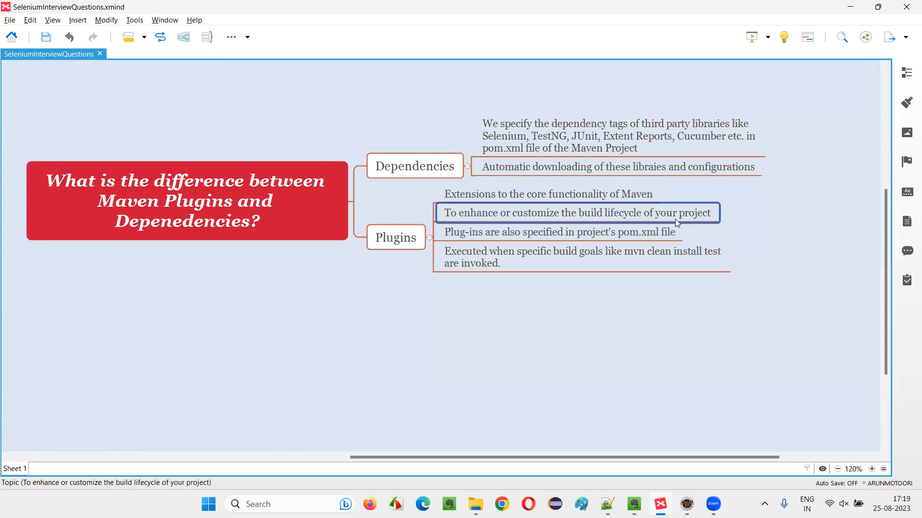
# Select Dependencies, then the Plugins points about plugins in pom.xml and build goals invoking them.
pyautogui.click(415, 166)
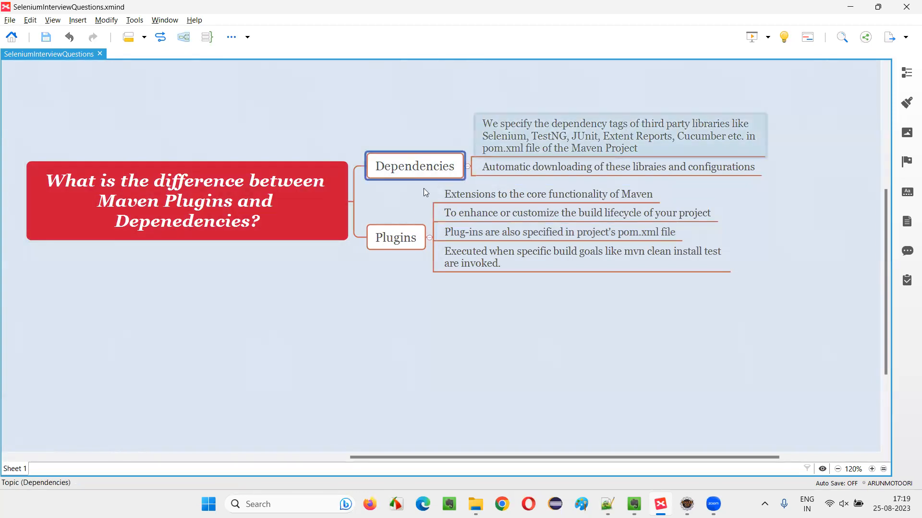
pyautogui.click(559, 232)
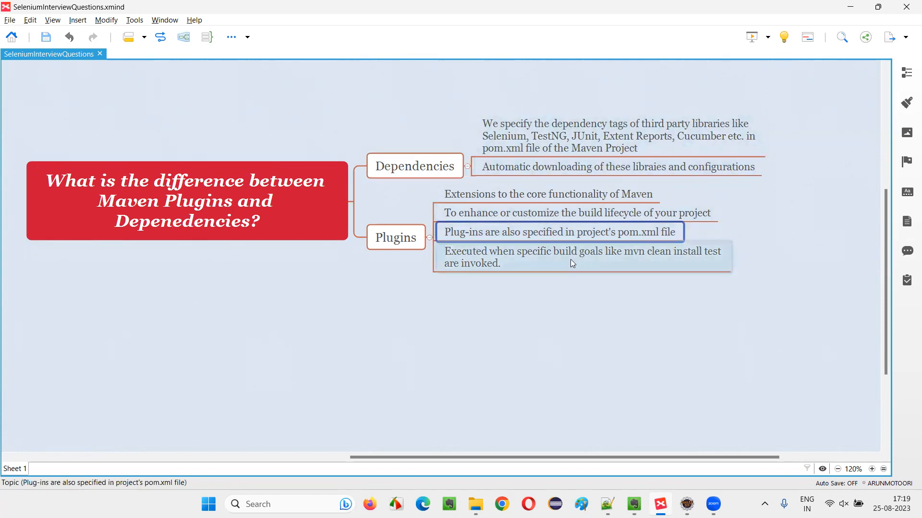
pyautogui.click(581, 257)
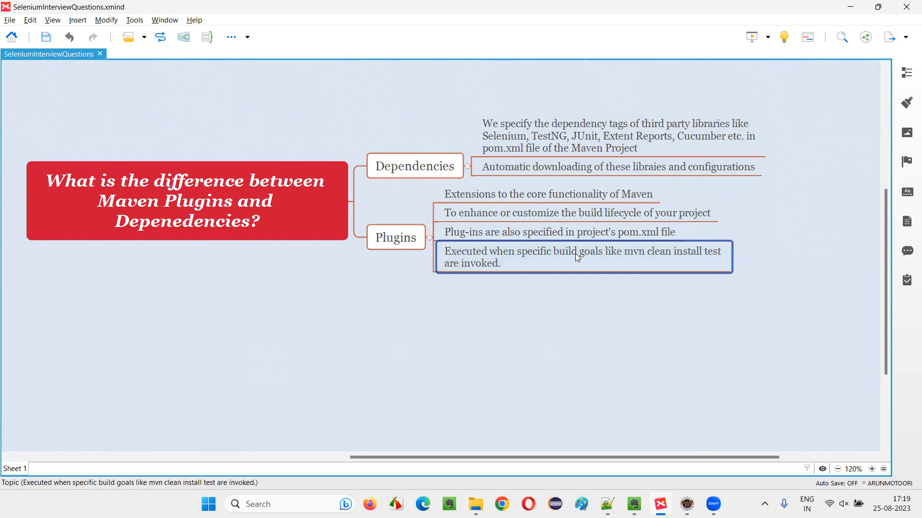
pyautogui.moveTo(663, 262)
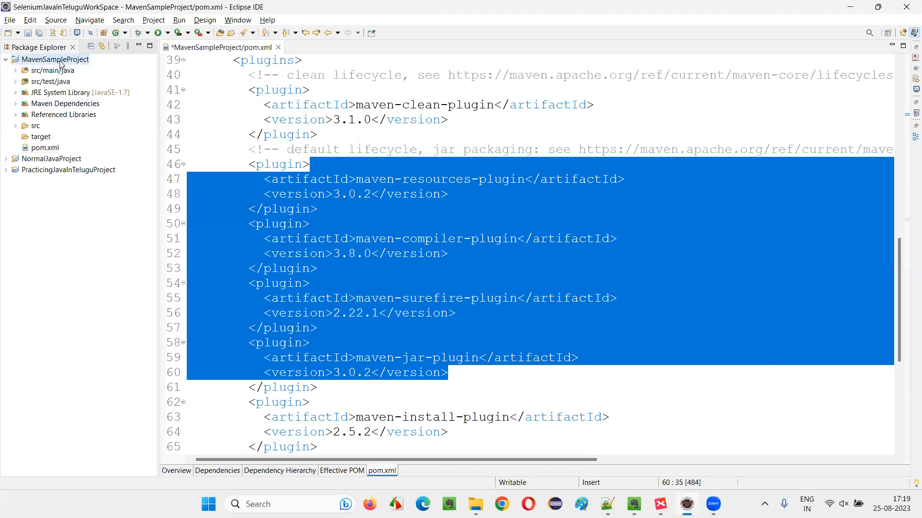
pyautogui.moveTo(416, 313)
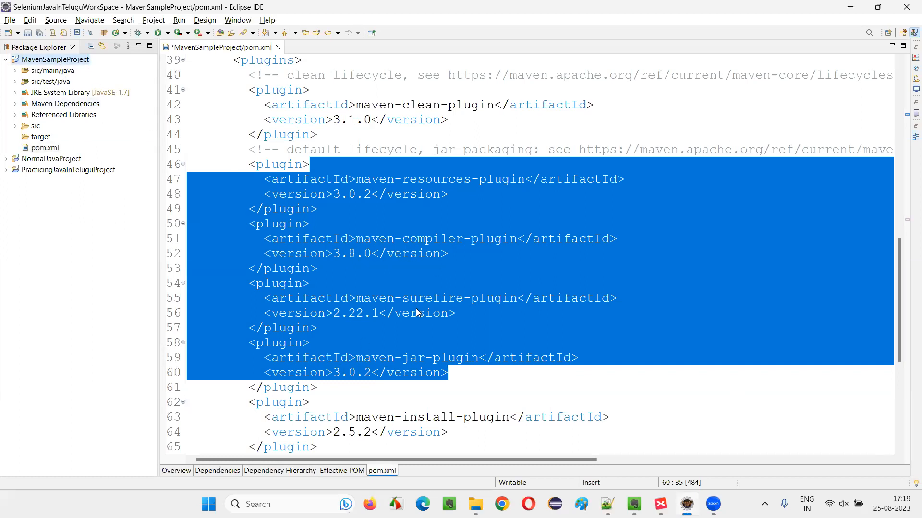
# Show MavenSampleProject's Run As list of Maven goals such as clean, install and test.
pyautogui.rightClick(418, 313)
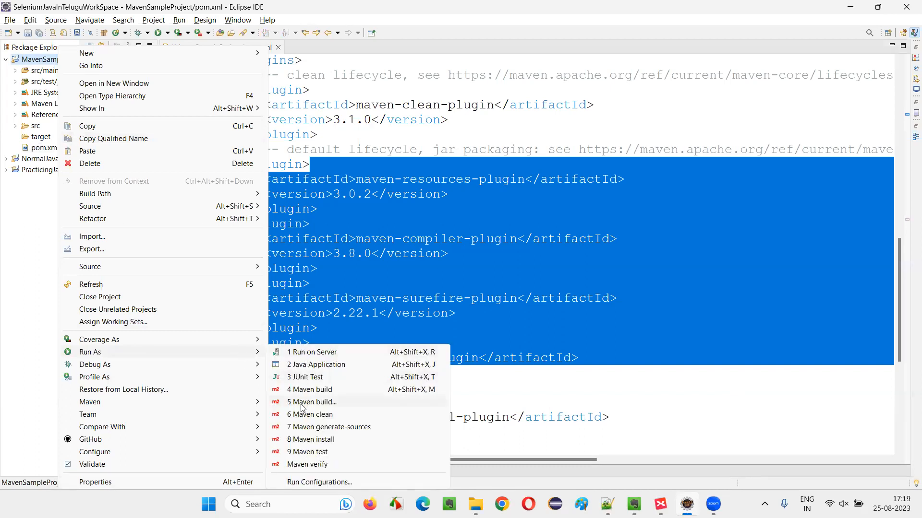
pyautogui.moveTo(321, 415)
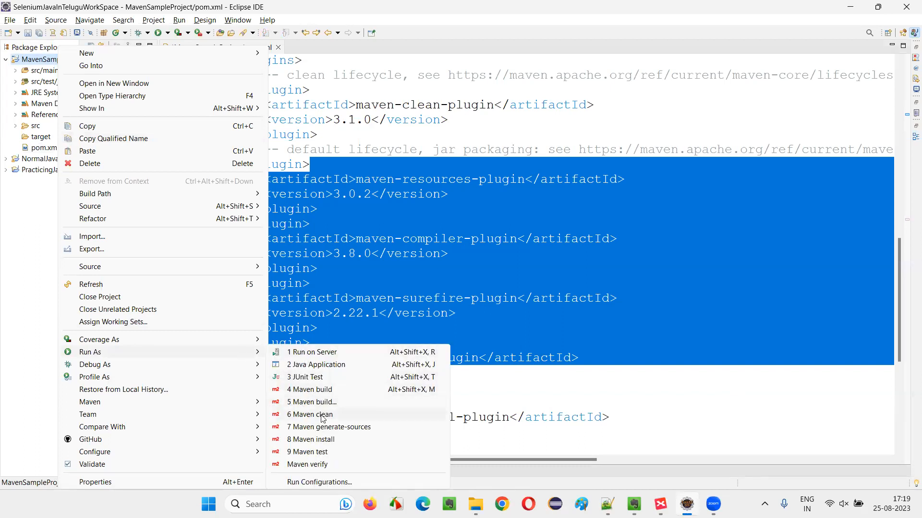
pyautogui.moveTo(320, 389)
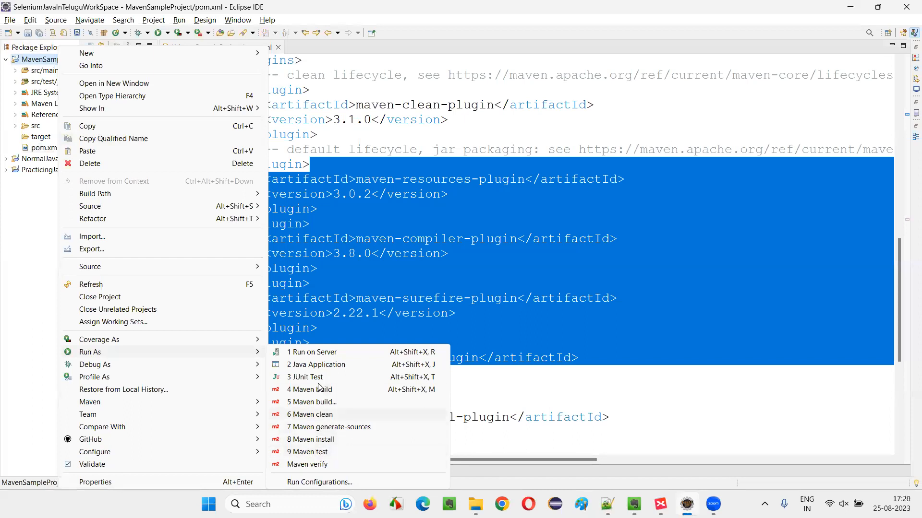
pyautogui.moveTo(316, 401)
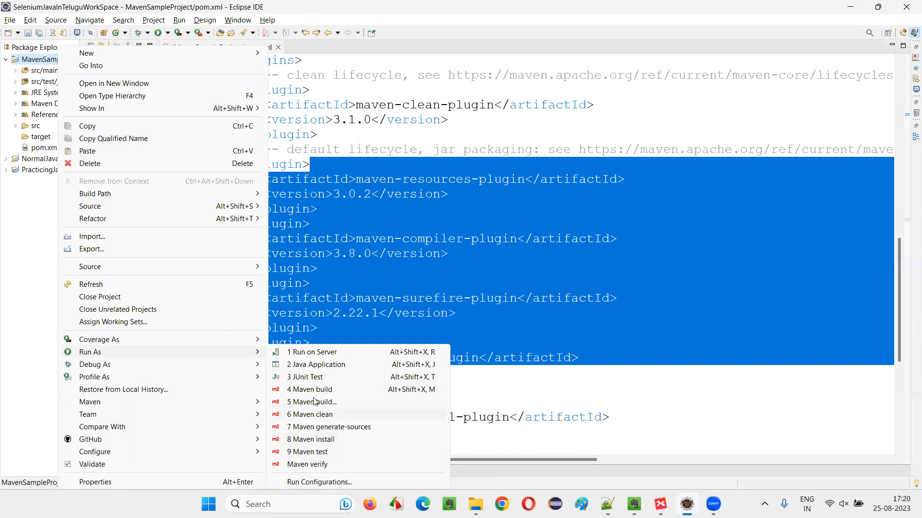
pyautogui.moveTo(316, 457)
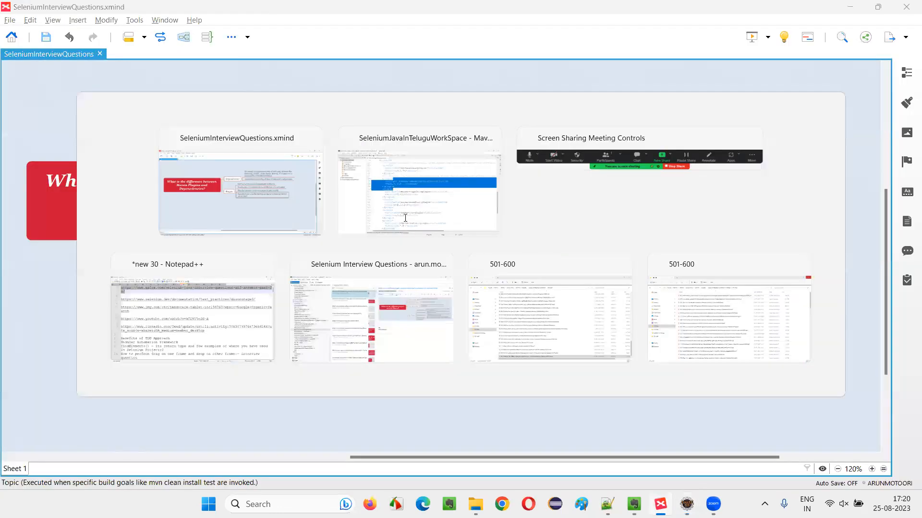
# Clear the marked plugin code in pom.xml and show the project's Run As Maven goals again.
pyautogui.click(418, 194)
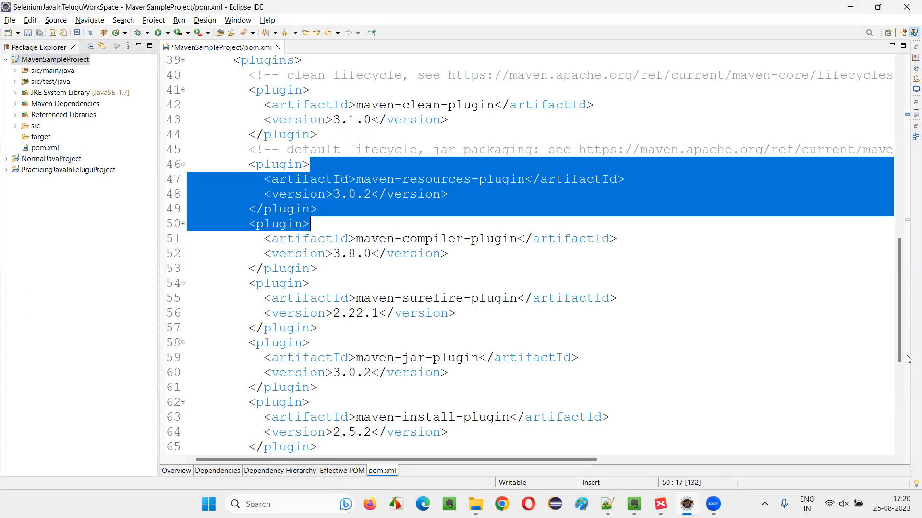
pyautogui.click(381, 313)
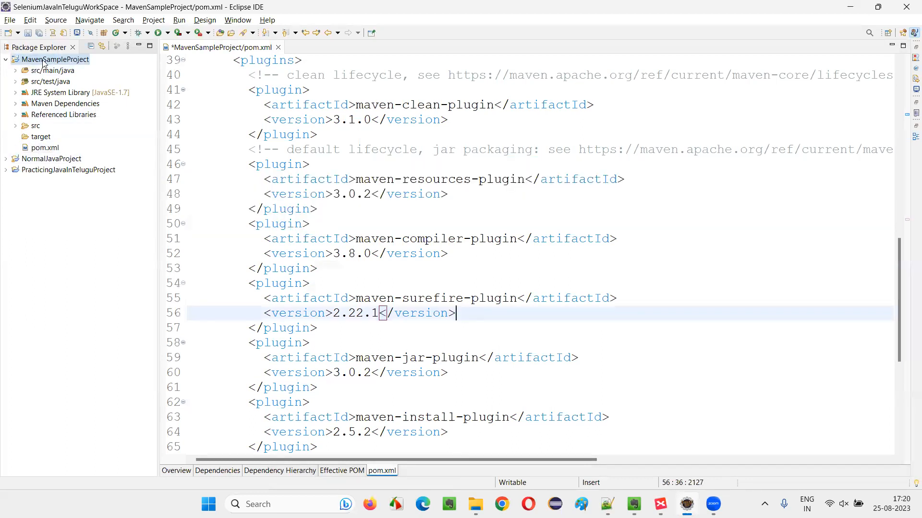
pyautogui.rightClick(54, 59)
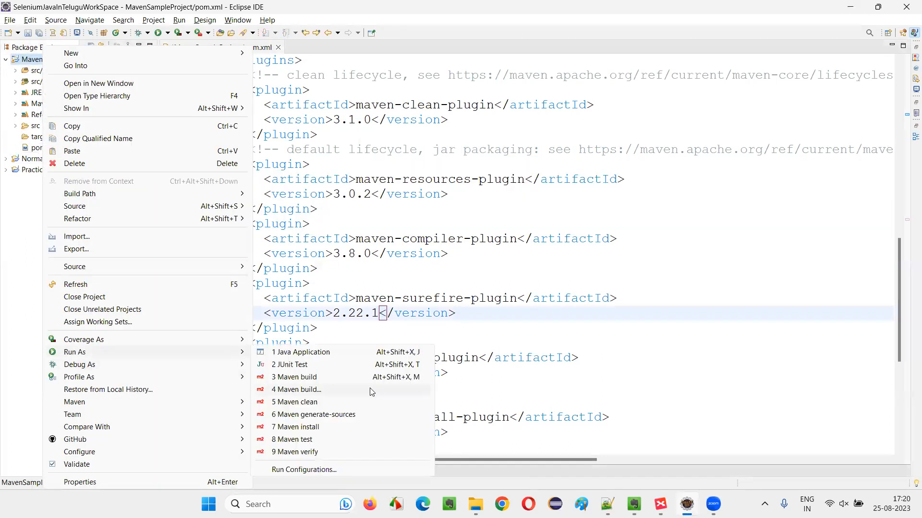
pyautogui.moveTo(296, 452)
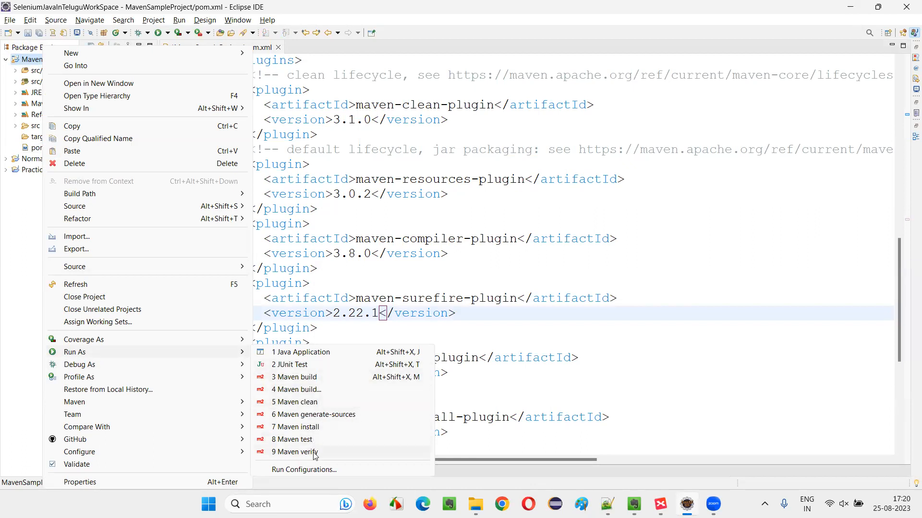
pyautogui.moveTo(311, 403)
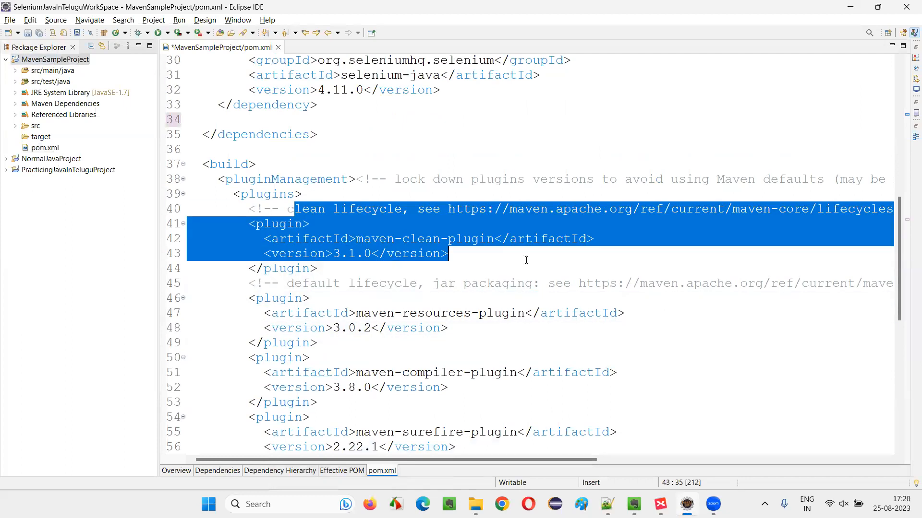
# Highlight the maven-clean-plugin 3.1.0 block together with its clean lifecycle comment.
pyautogui.click(318, 267)
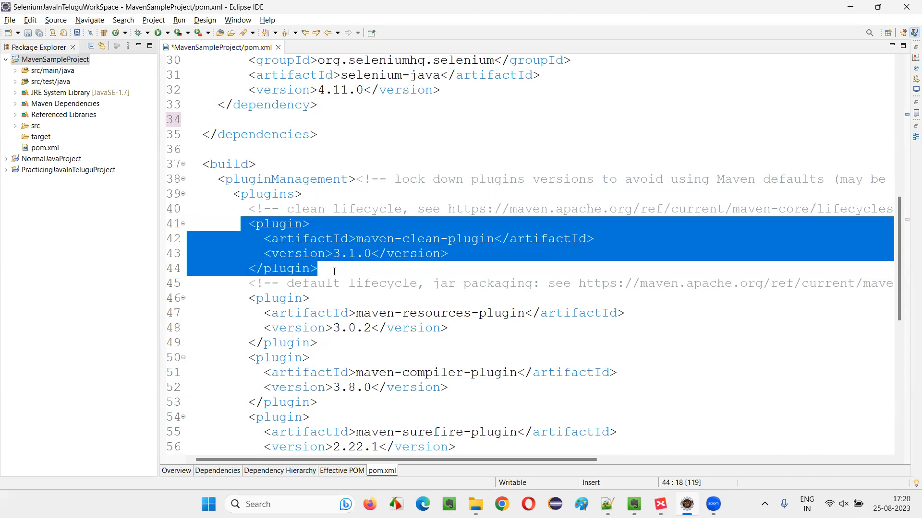
pyautogui.click(337, 208)
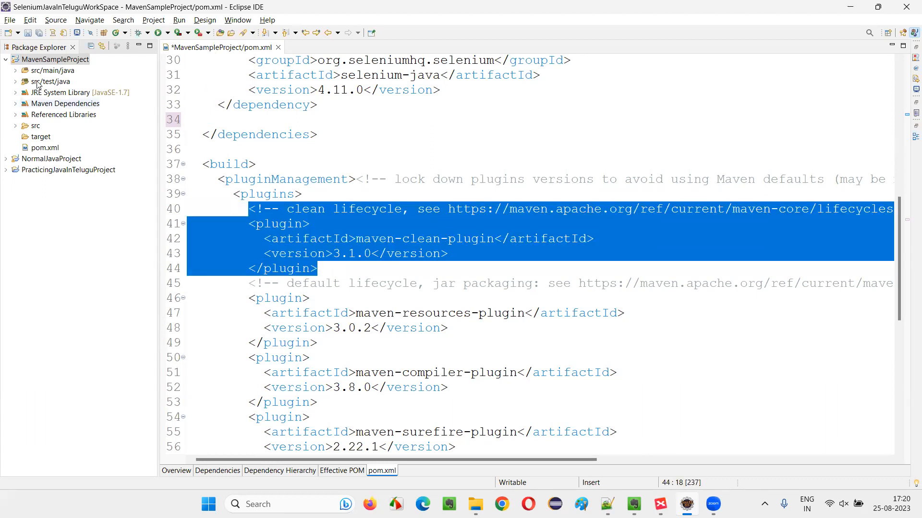
pyautogui.moveTo(75, 146)
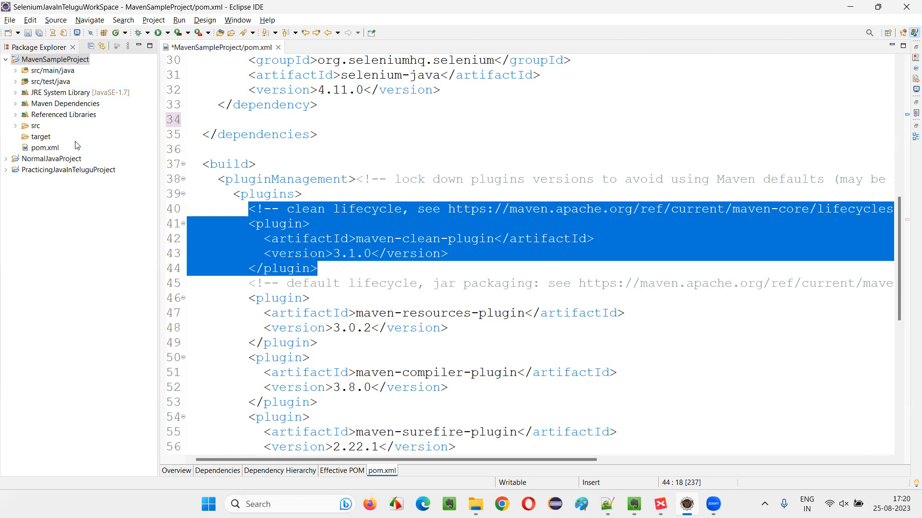
pyautogui.moveTo(419, 164)
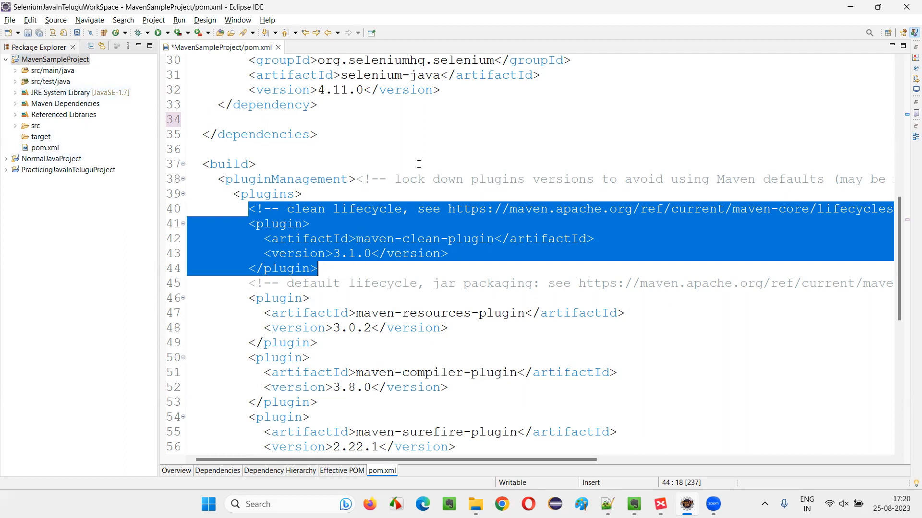
pyautogui.moveTo(687, 347)
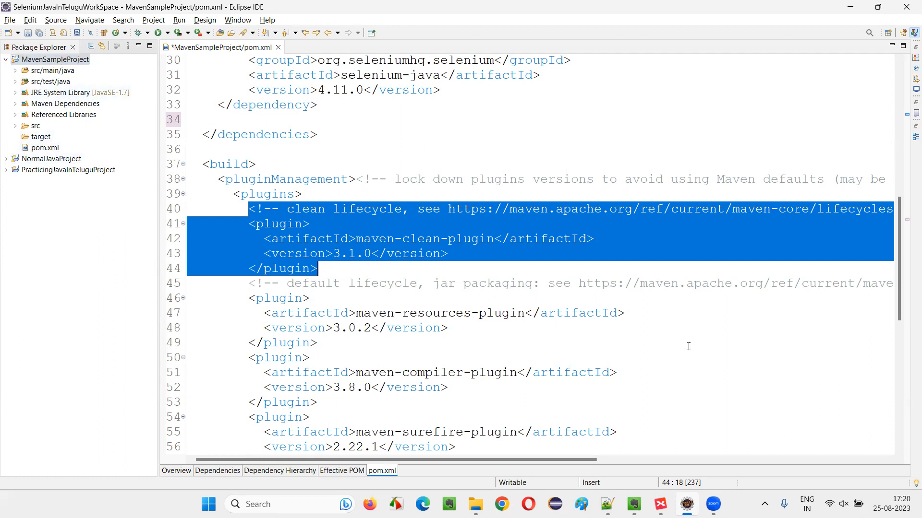
# Switch back to the XMind map and focus on its central question topic.
pyautogui.click(659, 504)
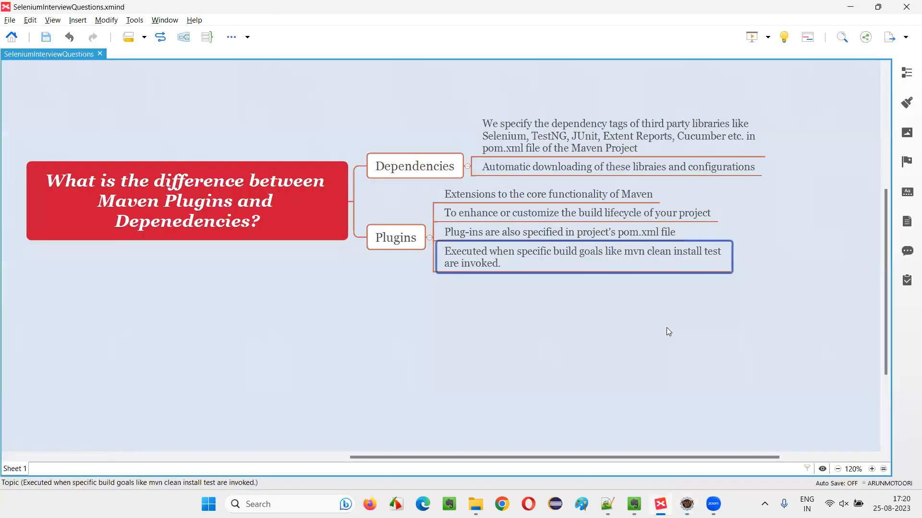
pyautogui.click(185, 199)
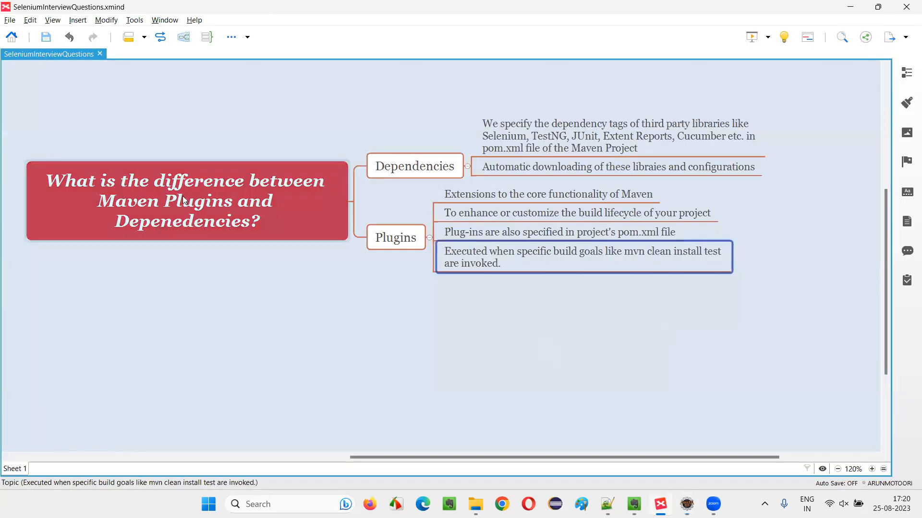
pyautogui.click(187, 200)
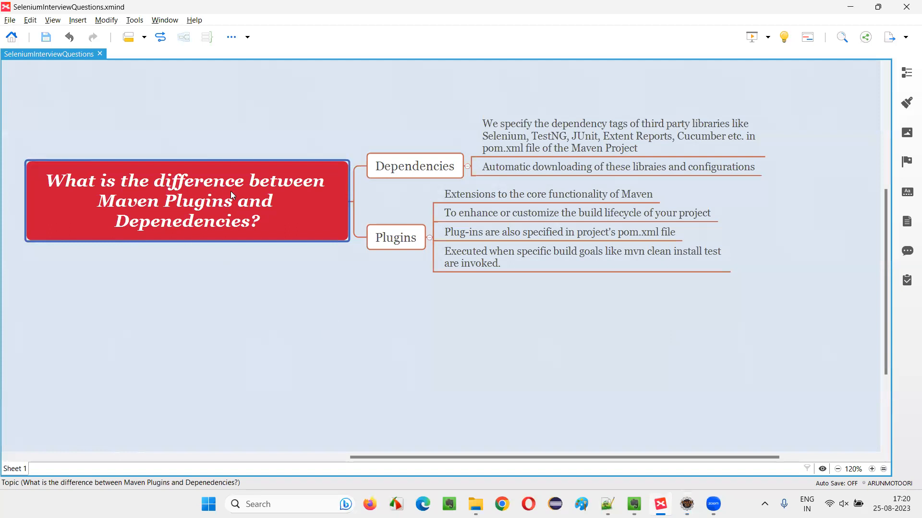
pyautogui.moveTo(280, 248)
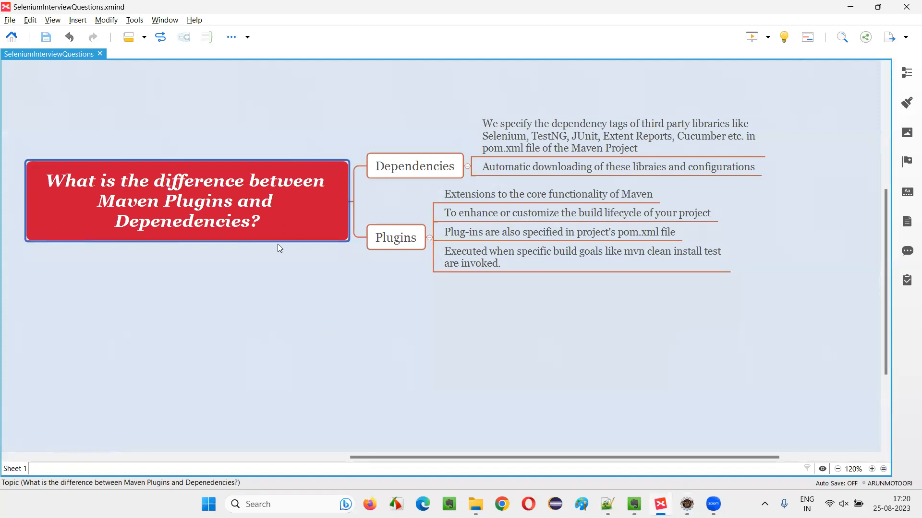
pyautogui.moveTo(509, 390)
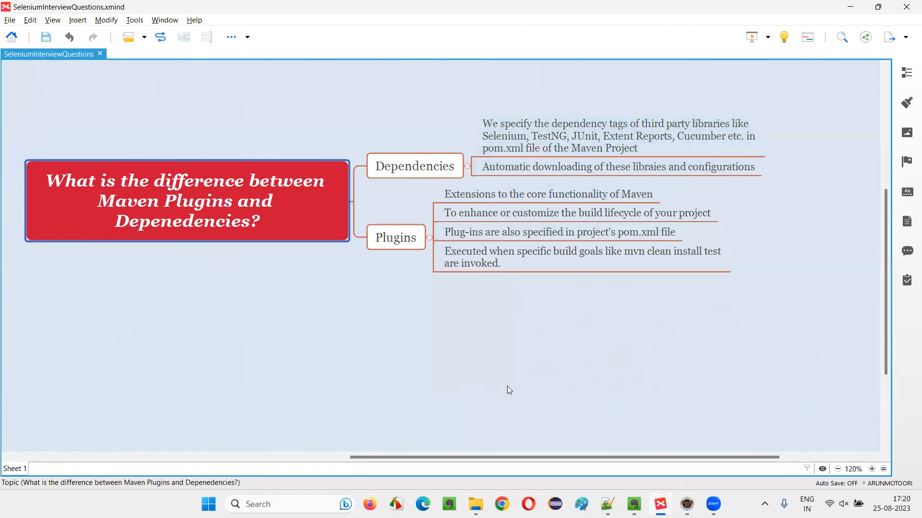
pyautogui.moveTo(675, 99)
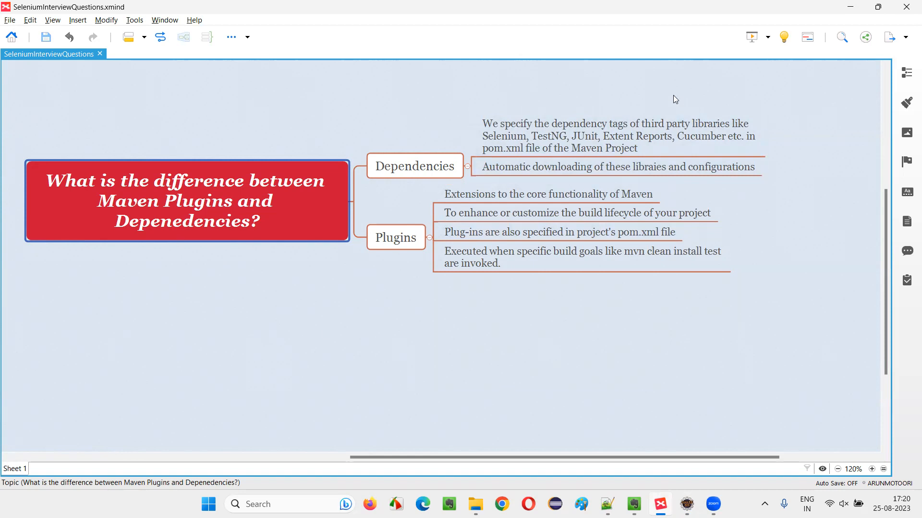